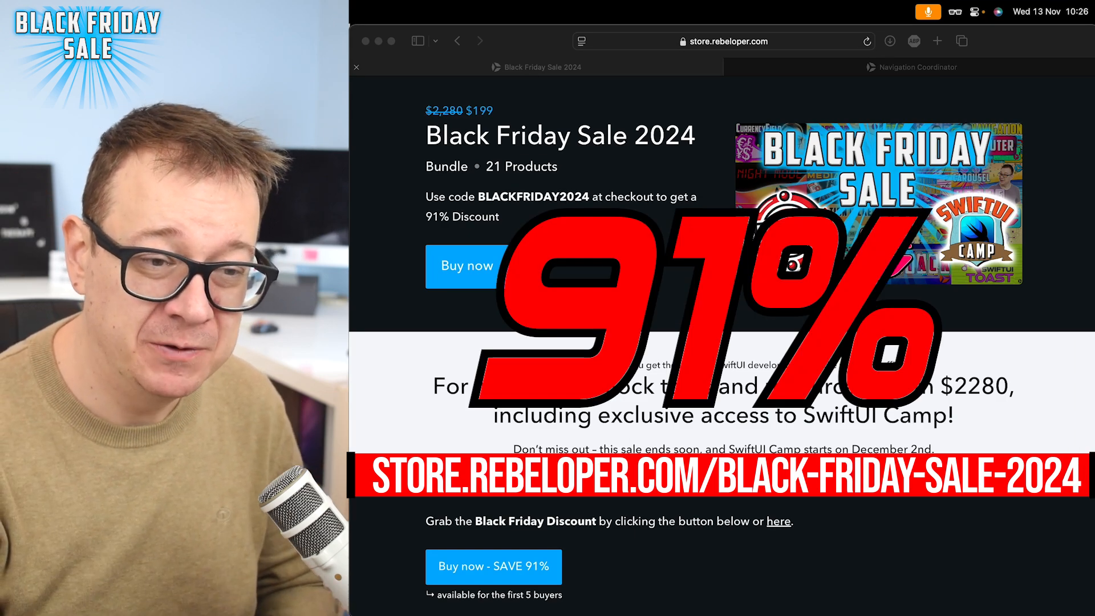
# - Finish adding the NavigationCoordinator folder, copying its files into the project target
pyautogui.click(912, 67)
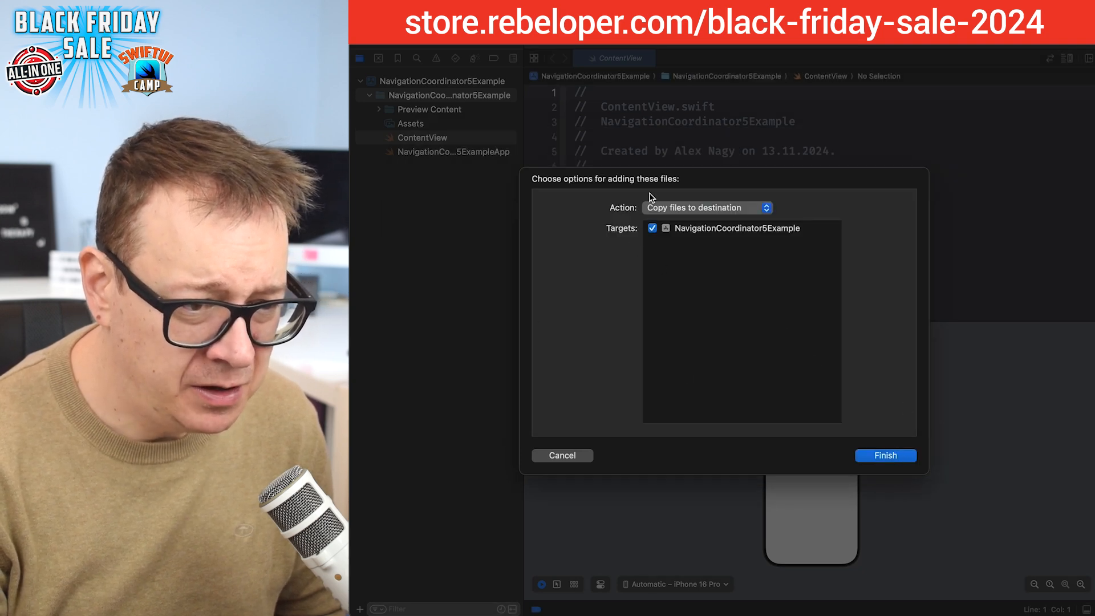
pyautogui.moveTo(937, 359)
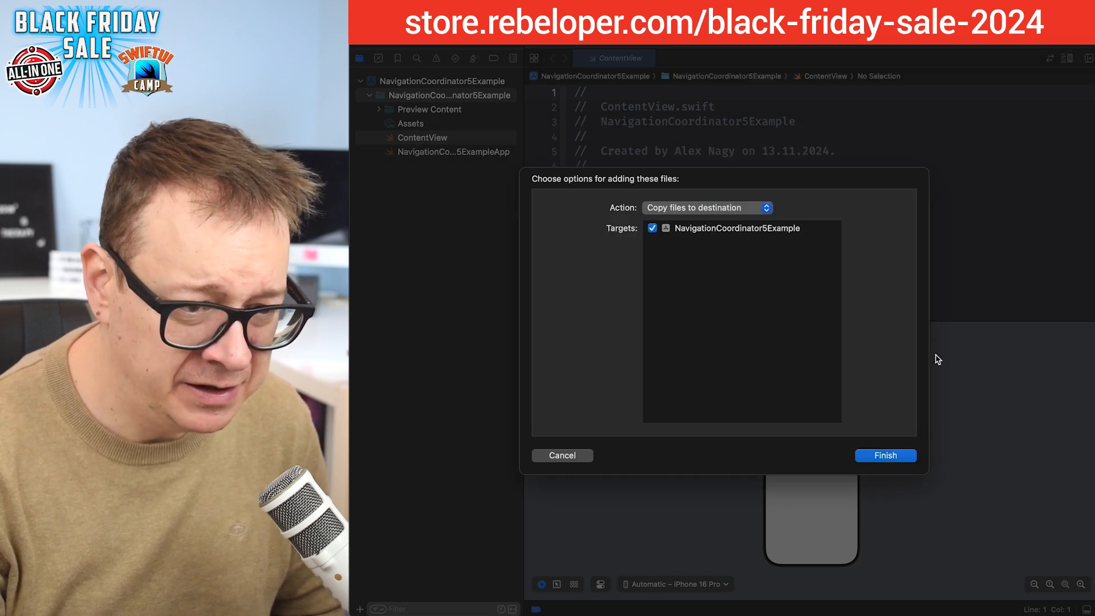
pyautogui.click(885, 455)
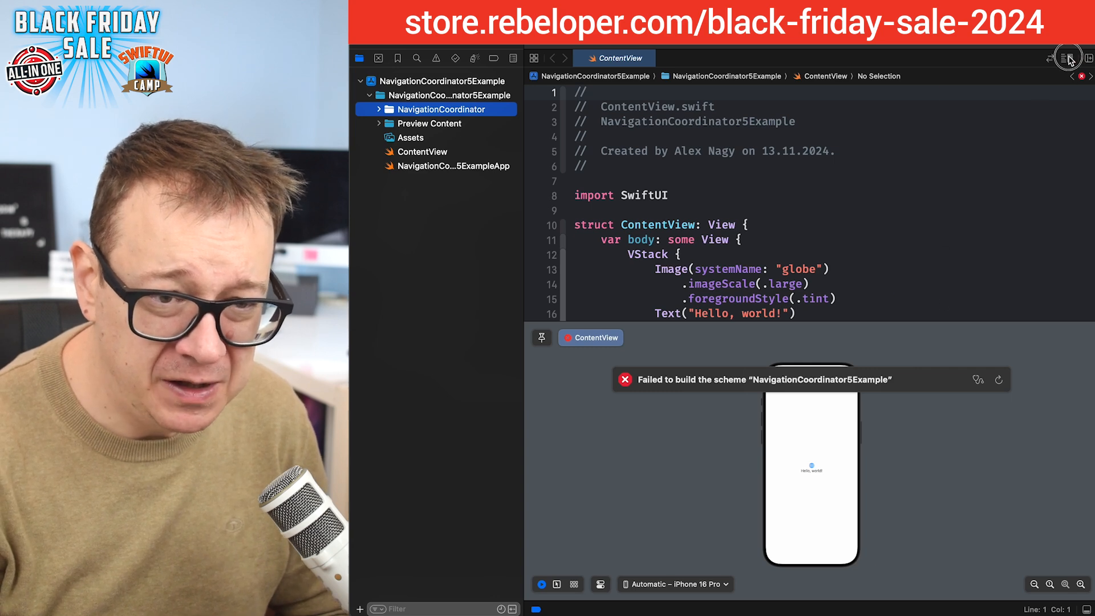
# - Hide the canvas and add a new empty Swift file named Destination+.swift
pyautogui.click(1067, 58)
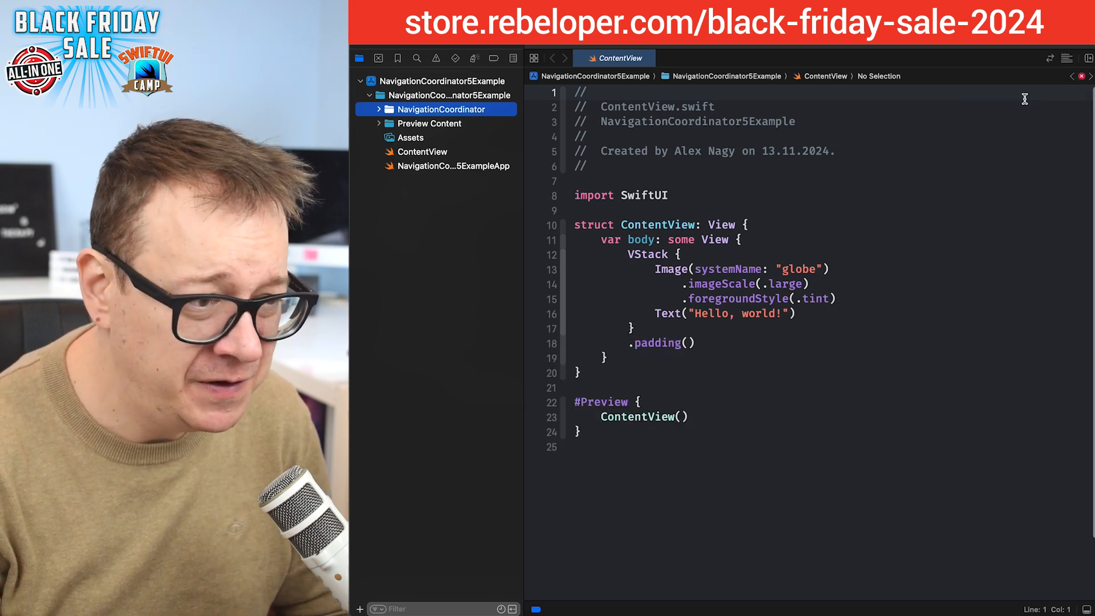
pyautogui.moveTo(494, 100)
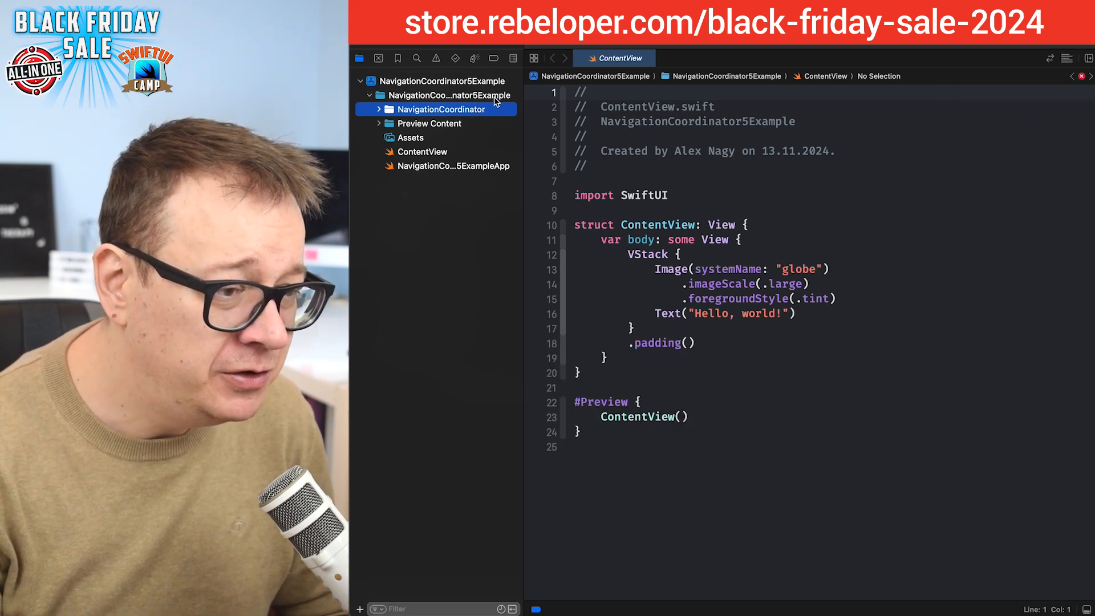
pyautogui.rightClick(452, 165)
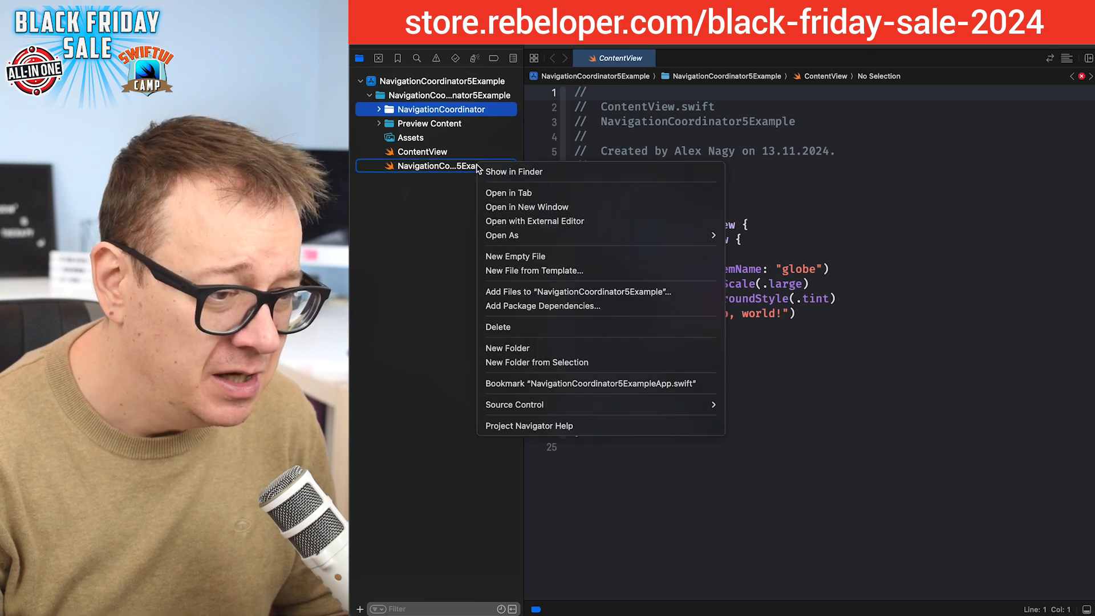
pyautogui.moveTo(533, 262)
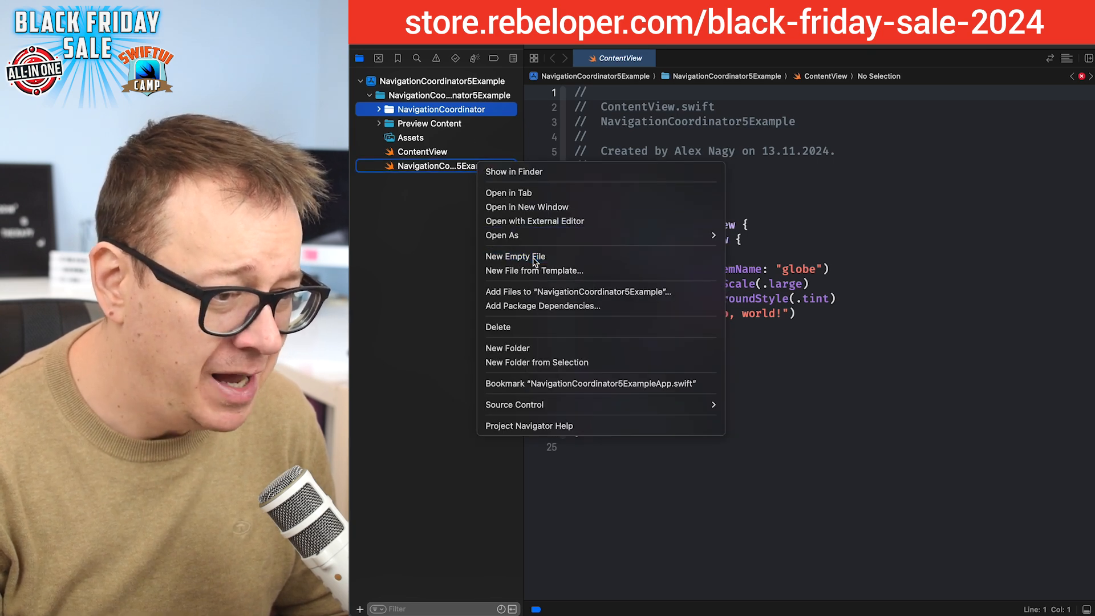
pyautogui.click(534, 270)
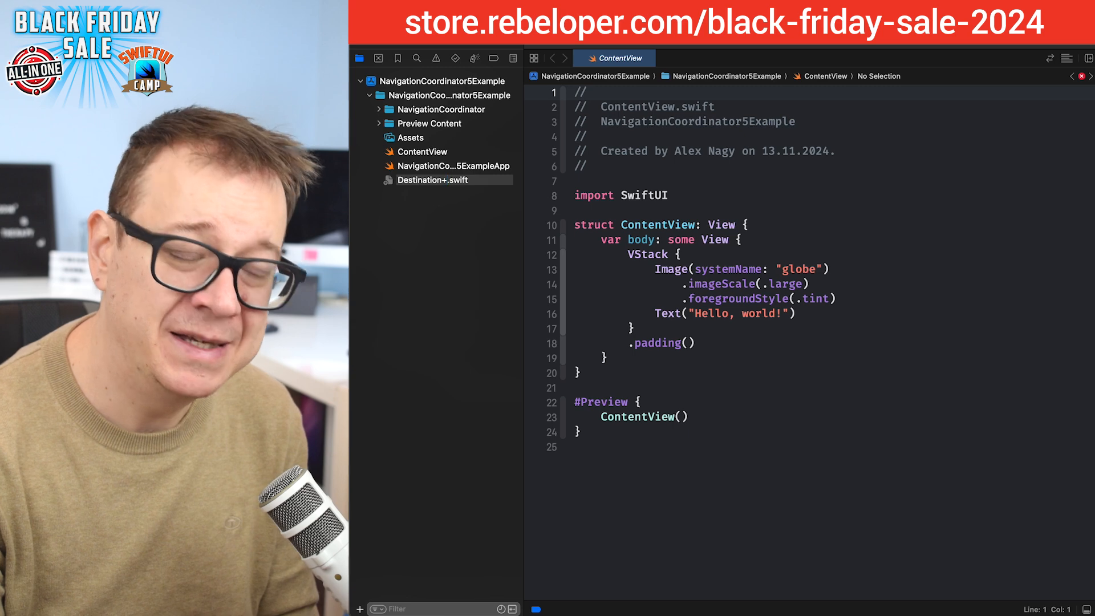
pyautogui.click(433, 179)
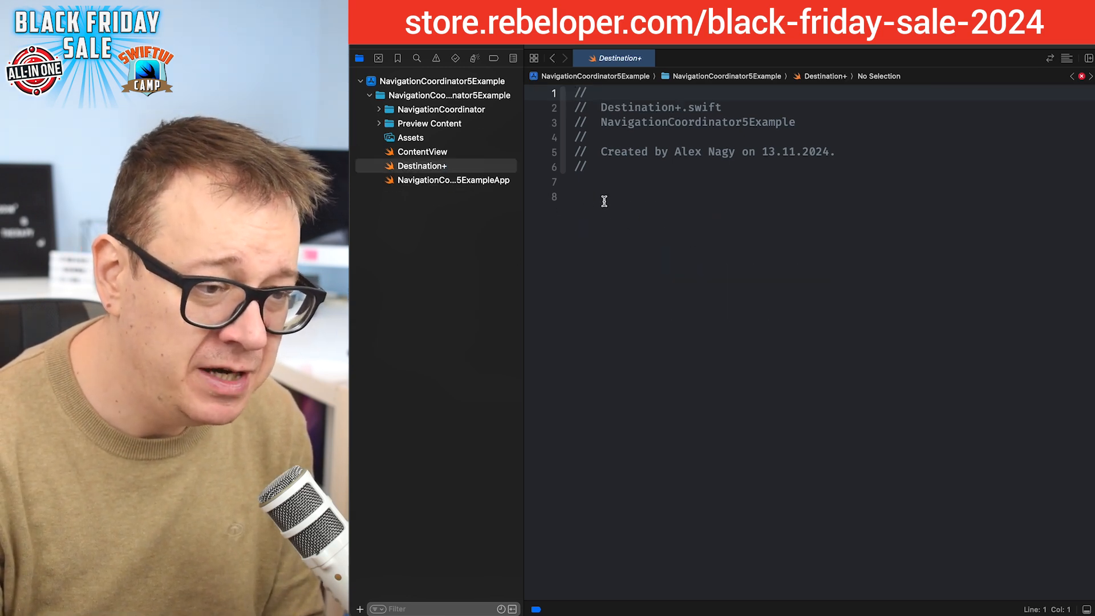
# - Begin Destination+.swift with import SwiftUI and an extension on Destination
pyautogui.click(602, 197)
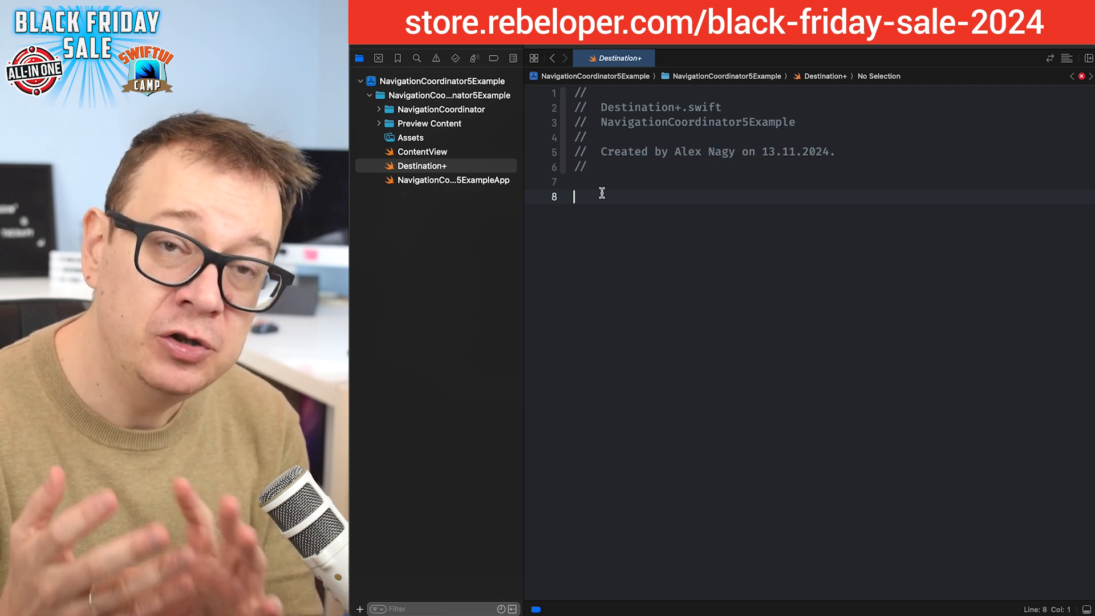
pyautogui.write('imp')
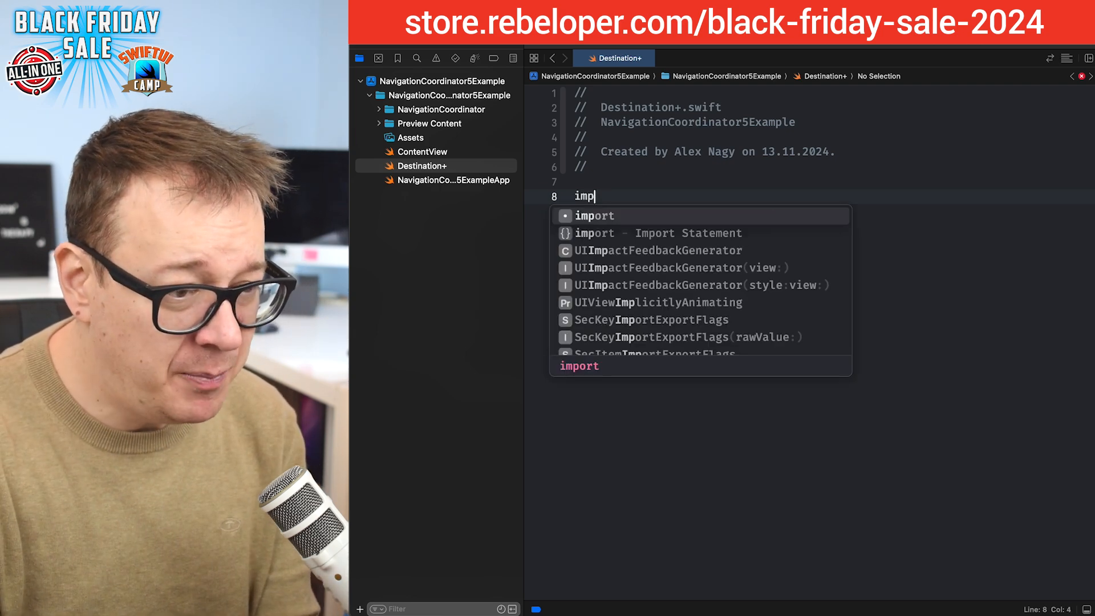
pyautogui.write('SwiftUI')
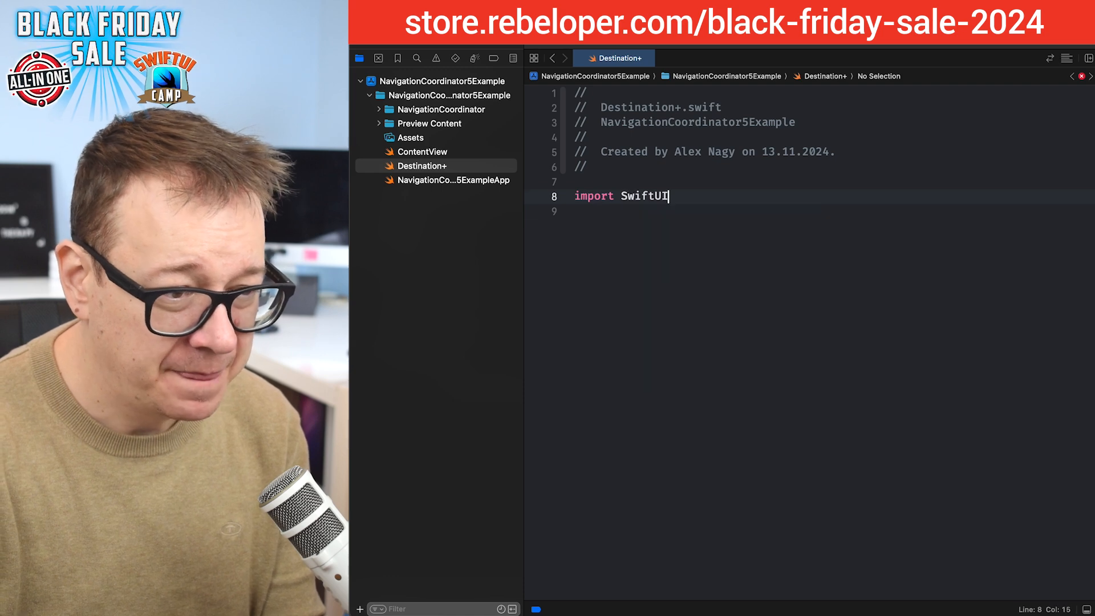
pyautogui.write('exte')
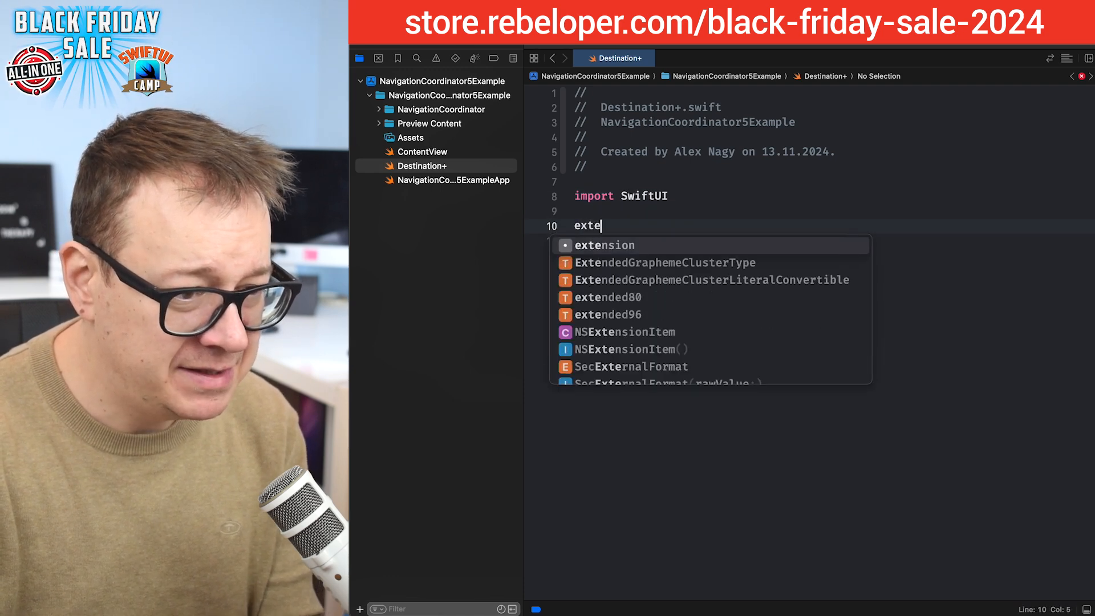
pyautogui.write('nsion Destination')
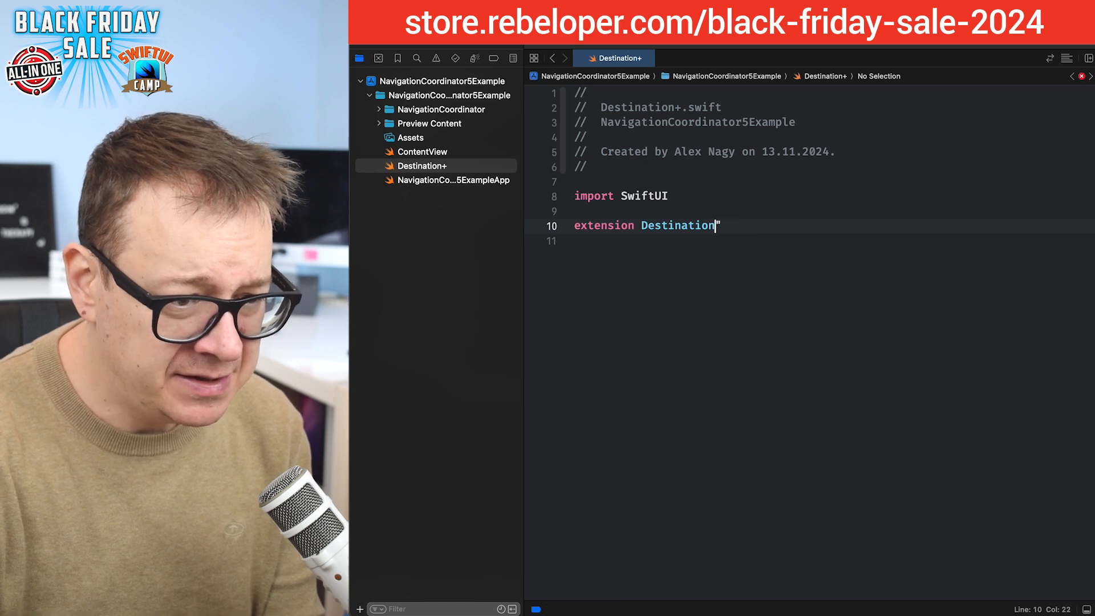
# - Conform the extension to View and declare static walk and archery Destination constants
pyautogui.write(': View {')
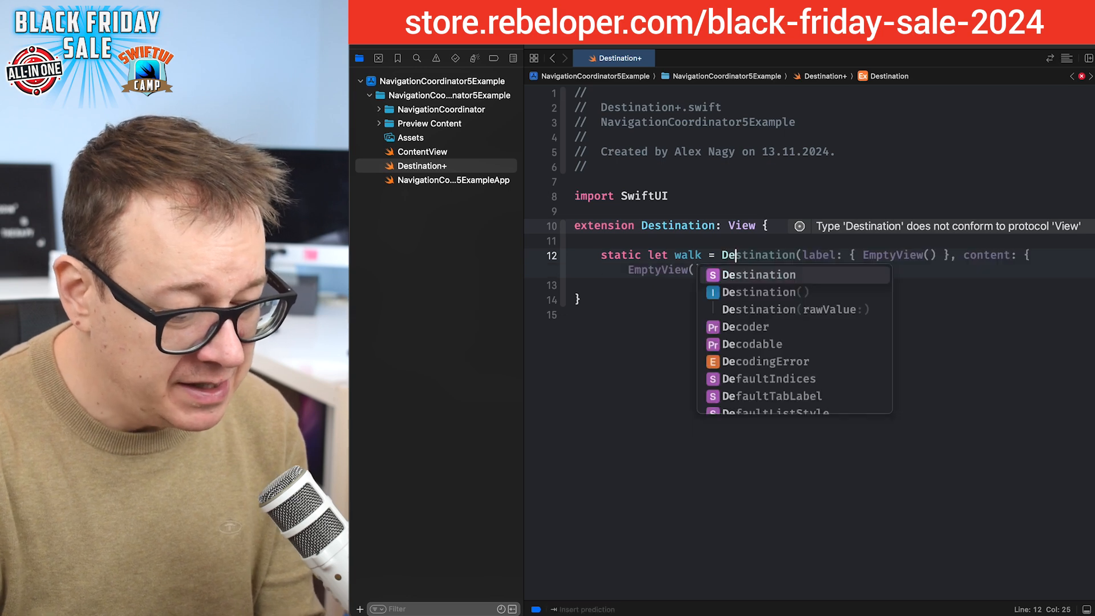
pyautogui.click(757, 274)
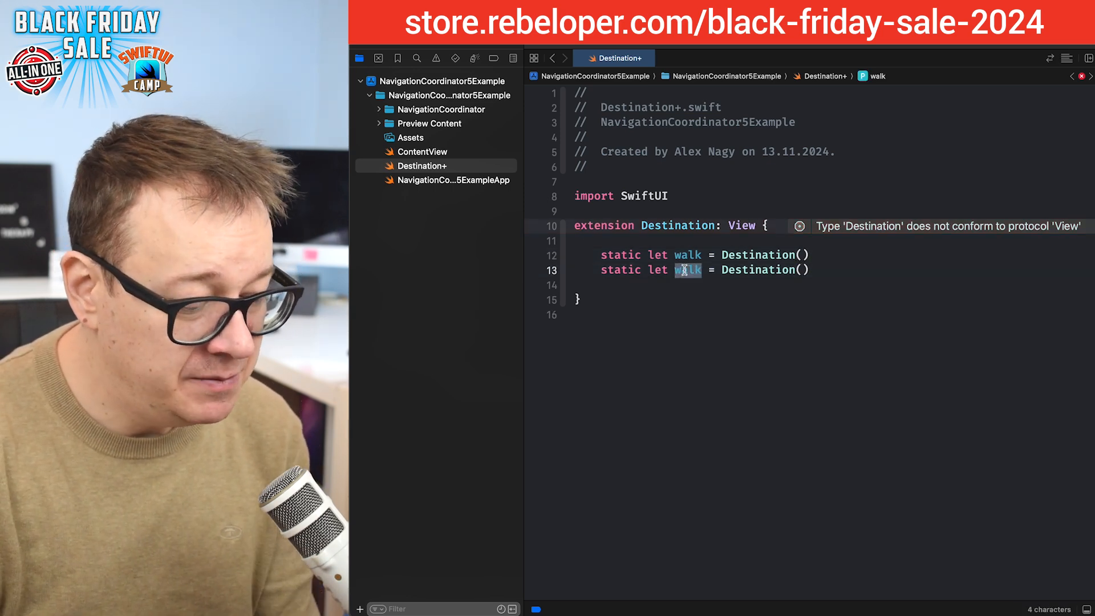
pyautogui.write('archery')
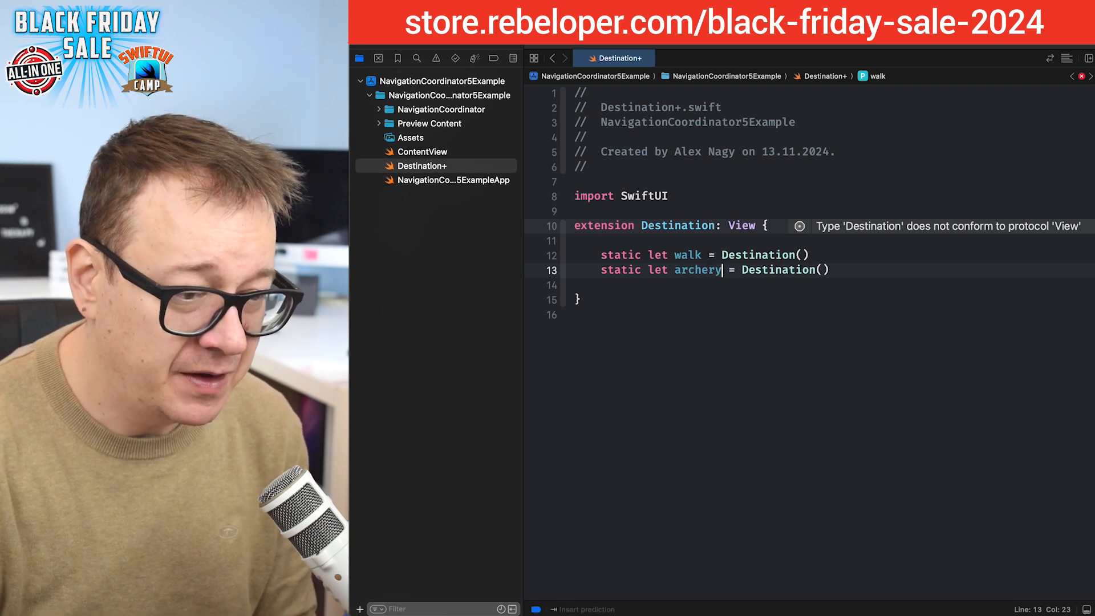
pyautogui.press('return')
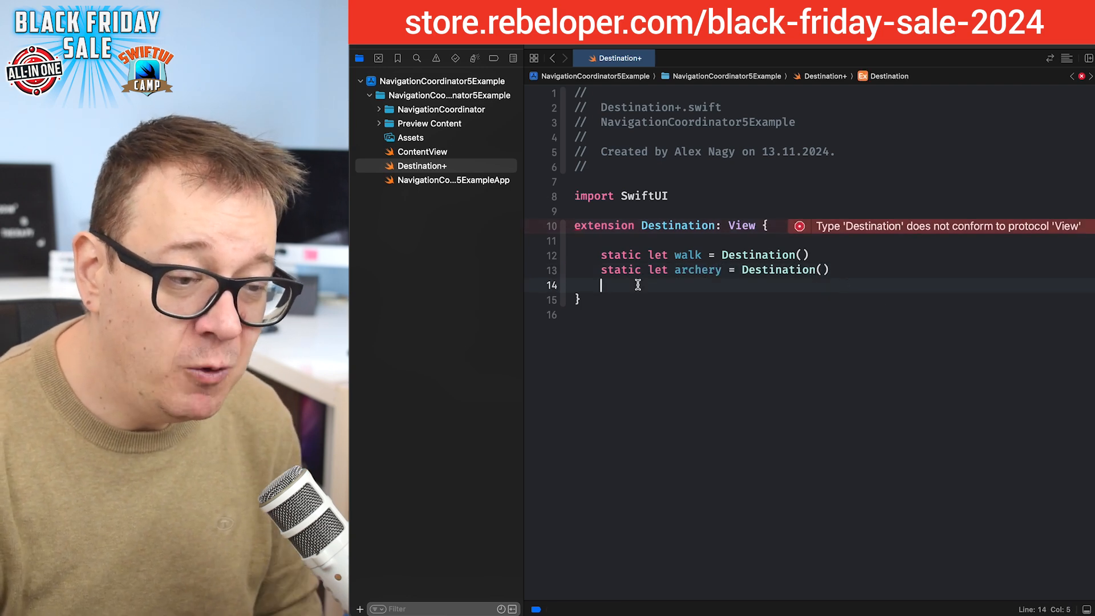
pyautogui.write('@ViewBuilder')
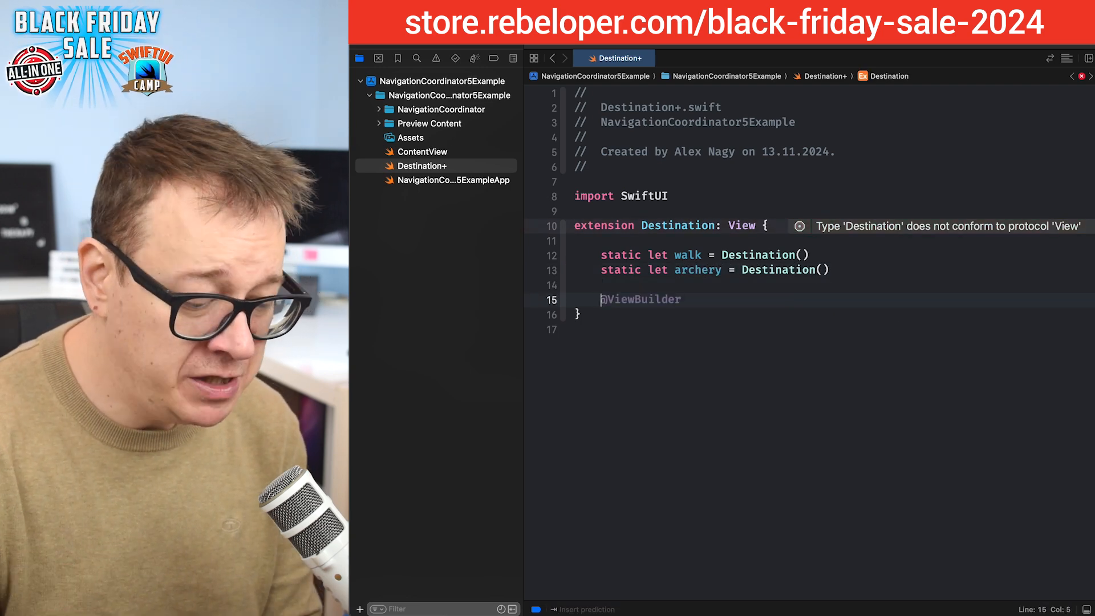
pyautogui.write('bid')
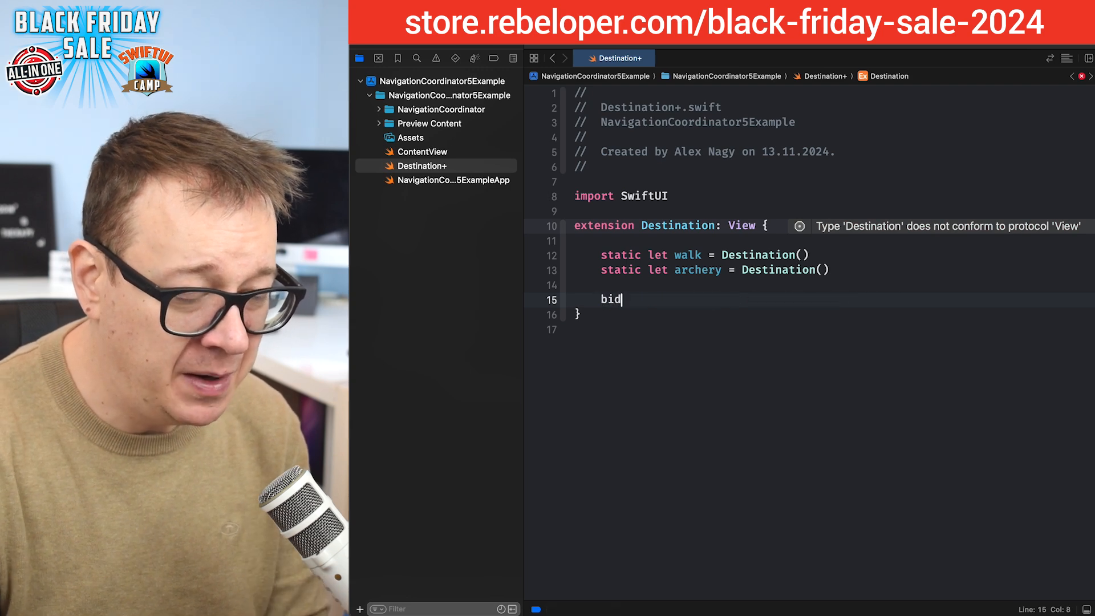
pyautogui.write('o')
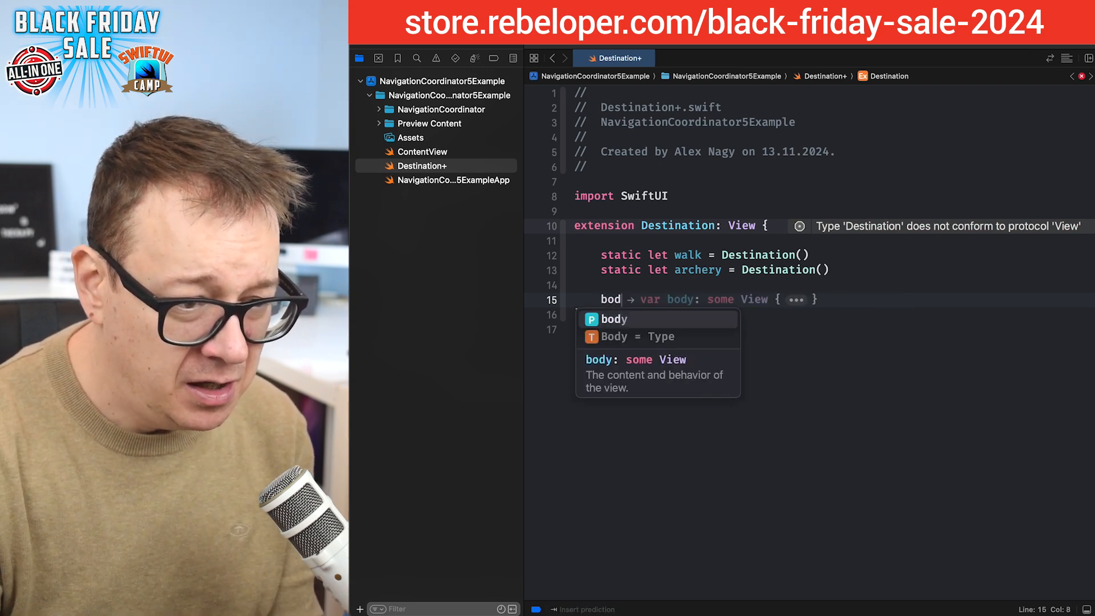
pyautogui.press('Return')
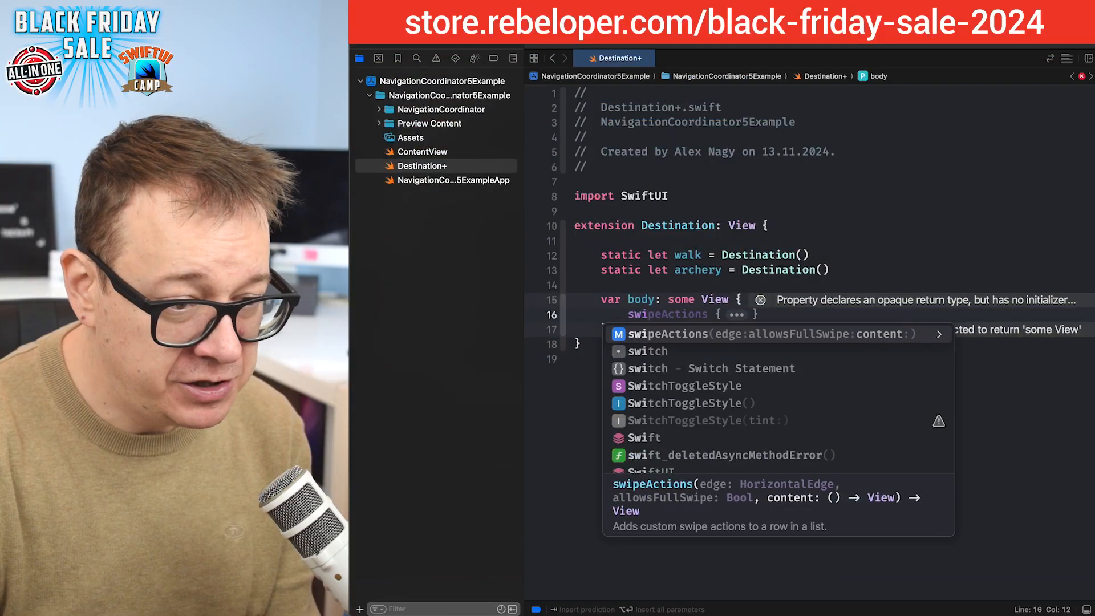
# - Switch on self in body: WalkView for .walk, ArcheryView for .archery, EmptyView by default
pyautogui.write('switch self {')
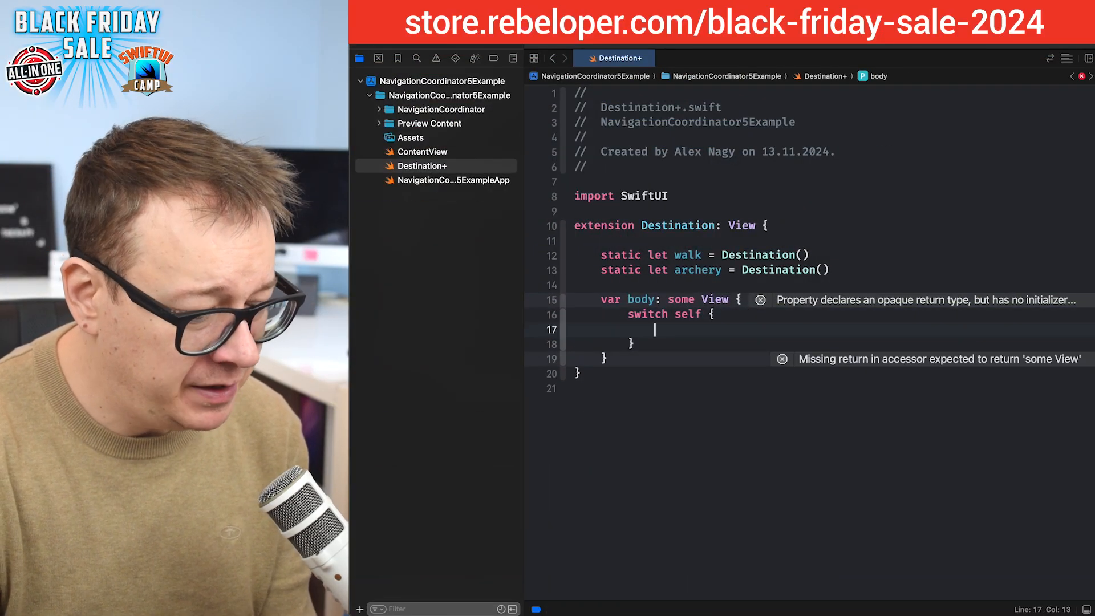
pyautogui.write('case .walk:')
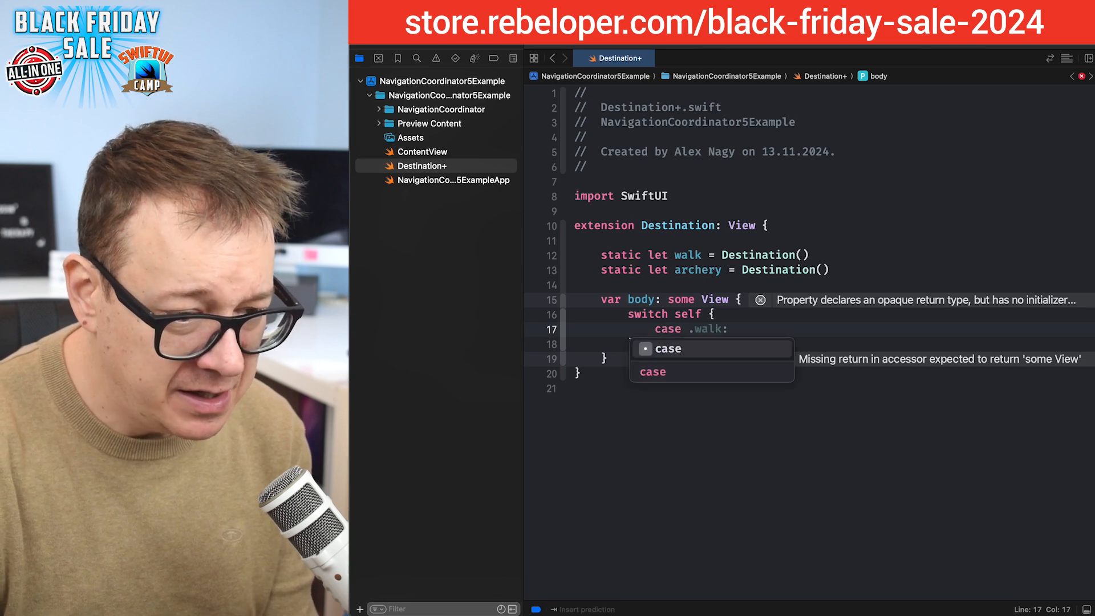
pyautogui.write('WalkView()')
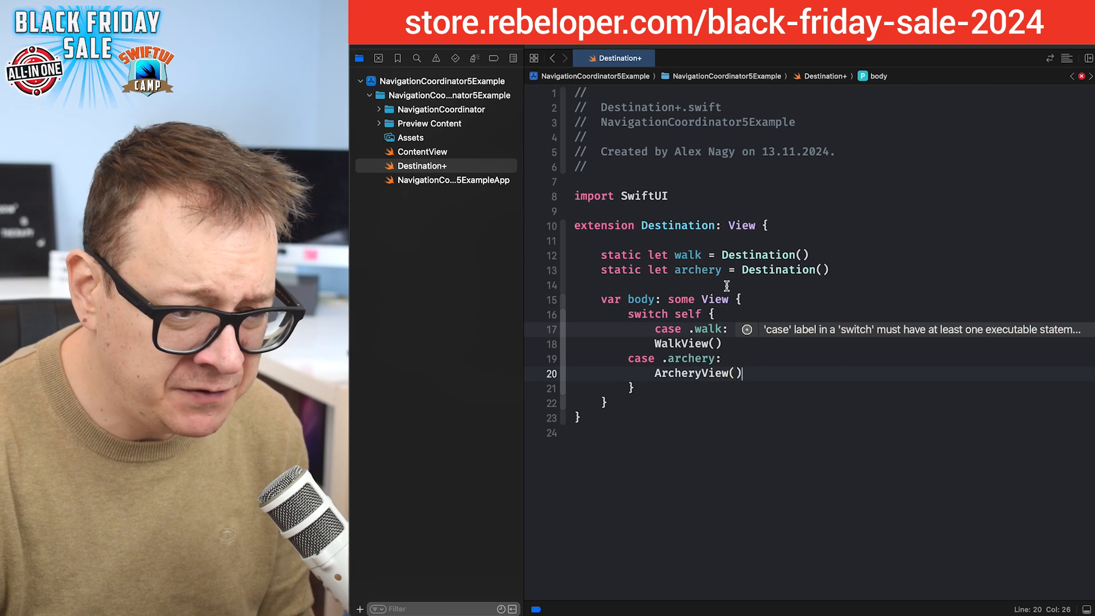
pyautogui.click(631, 329)
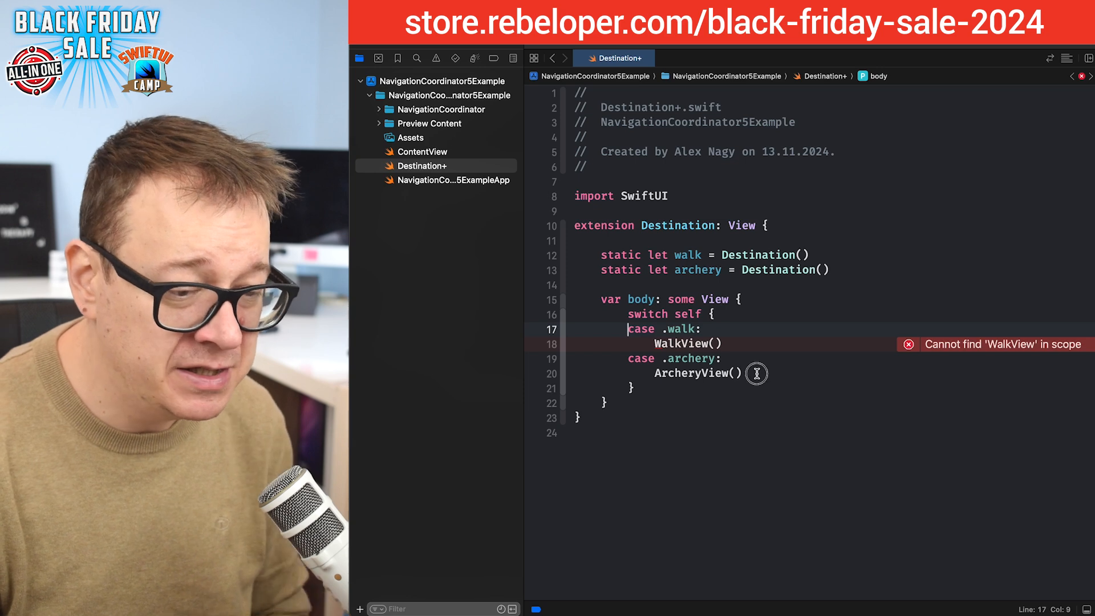
pyautogui.write('d')
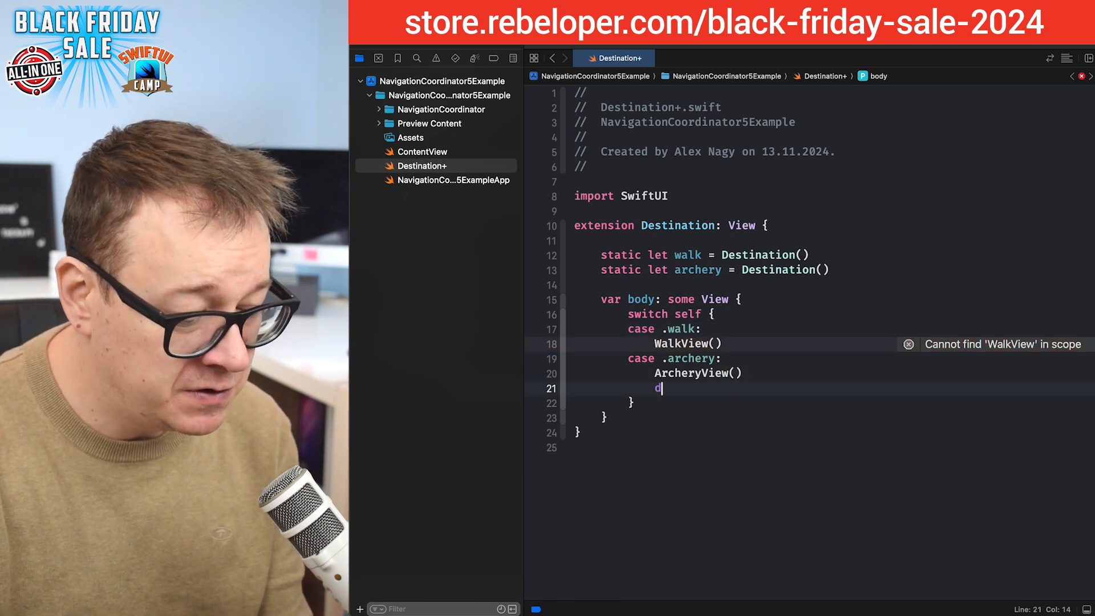
pyautogui.write('efault:')
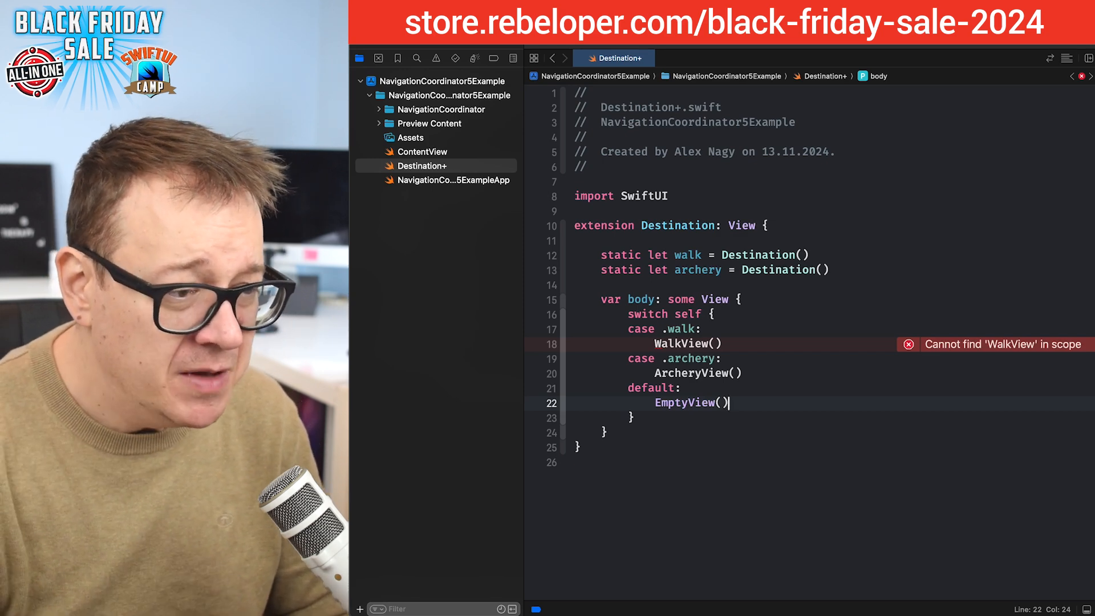
# - Create a new SwiftUI View file named WalkView
pyautogui.rightClick(436, 180)
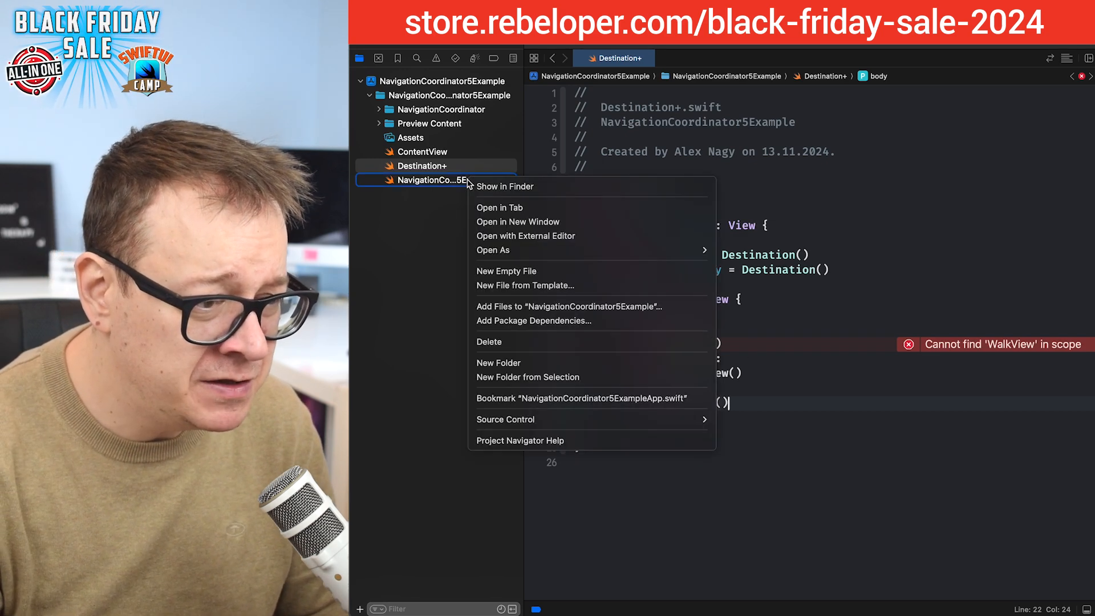
pyautogui.moveTo(506, 271)
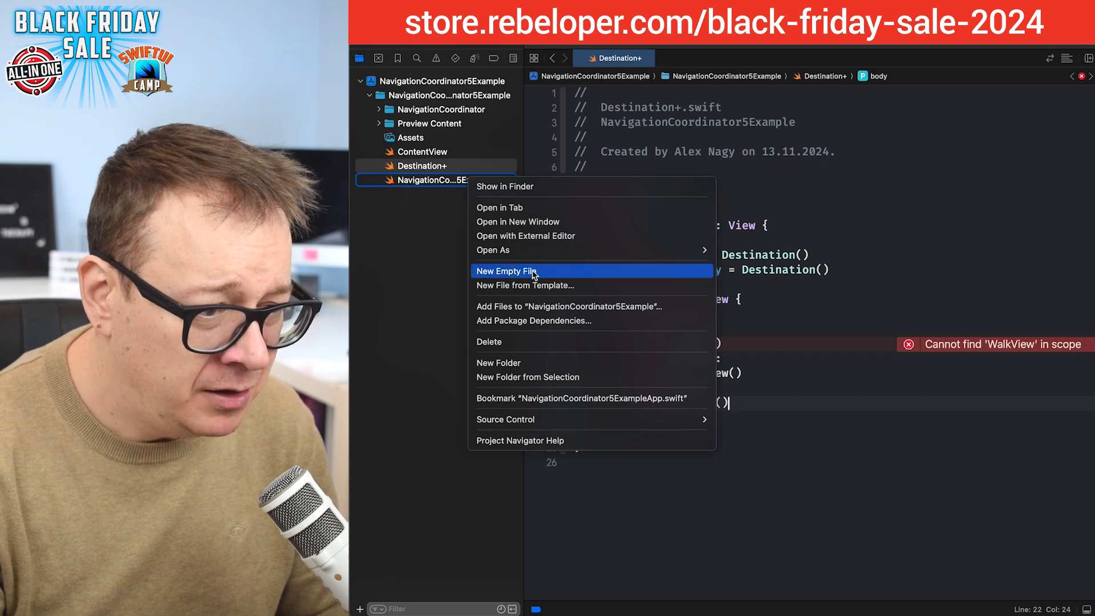
pyautogui.click(525, 285)
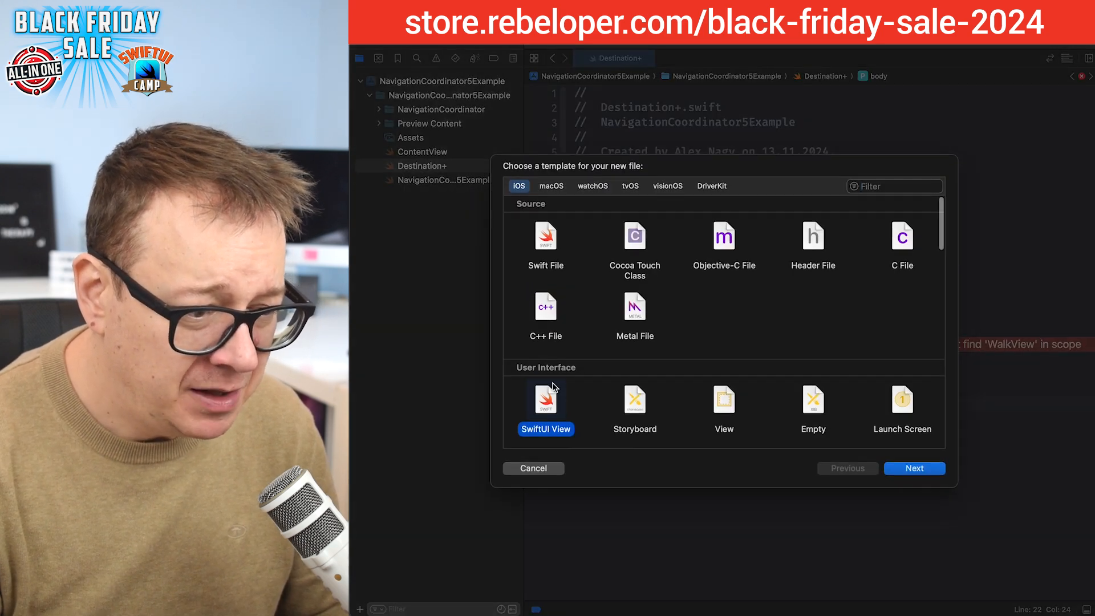
pyautogui.click(914, 468)
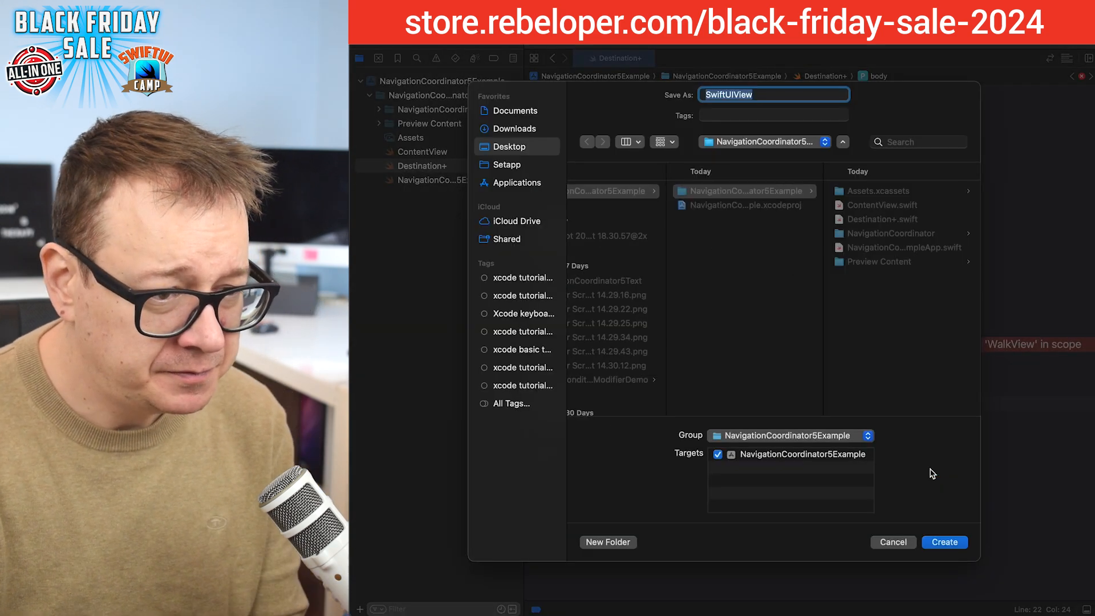
pyautogui.write('Wal')
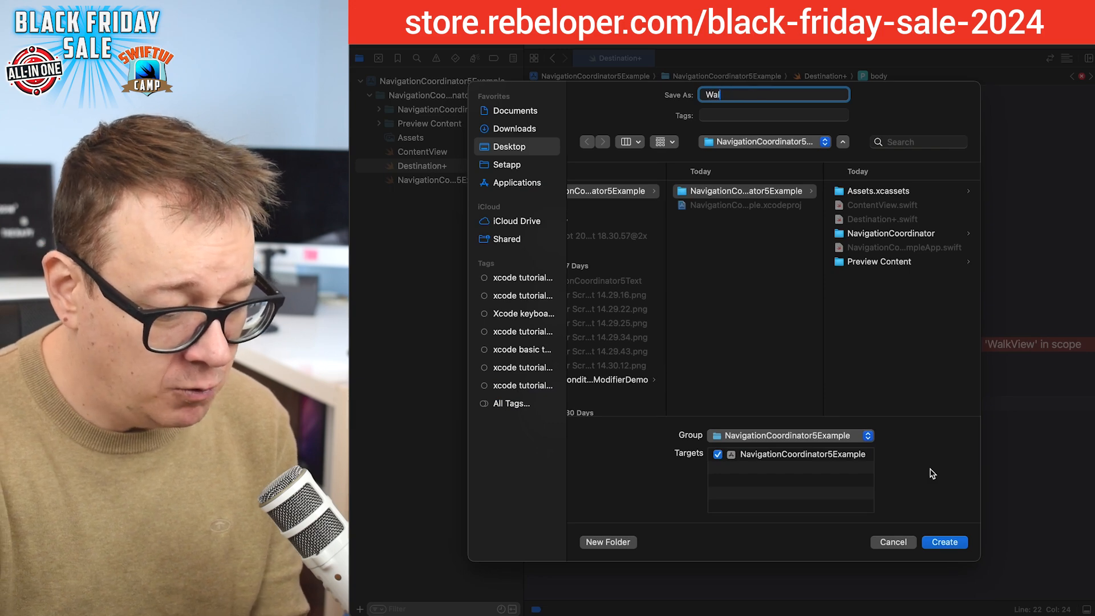
pyautogui.write('kView')
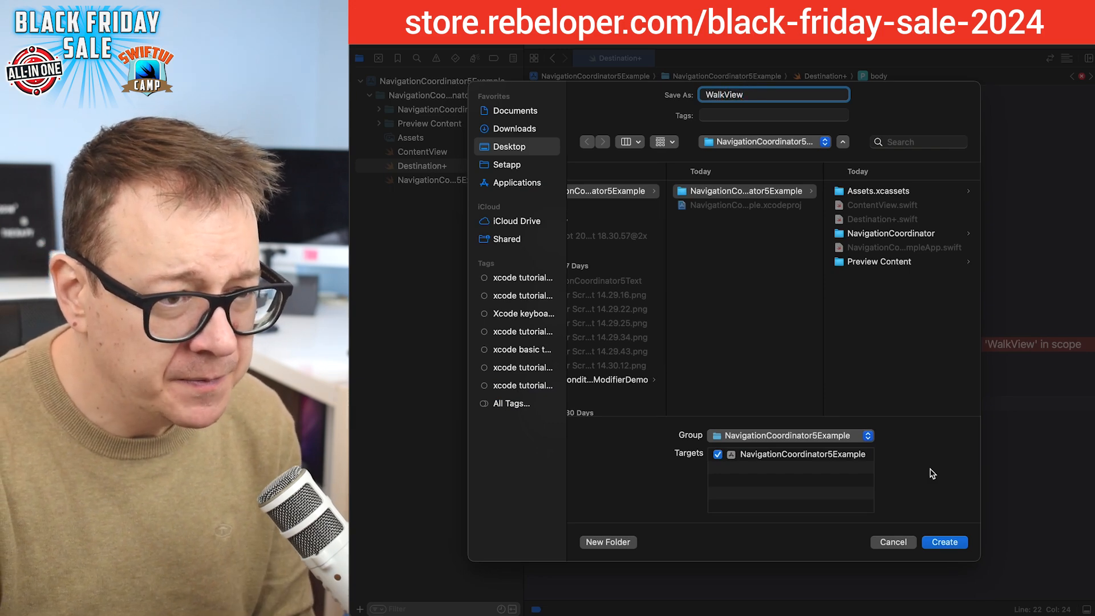
pyautogui.click(943, 542)
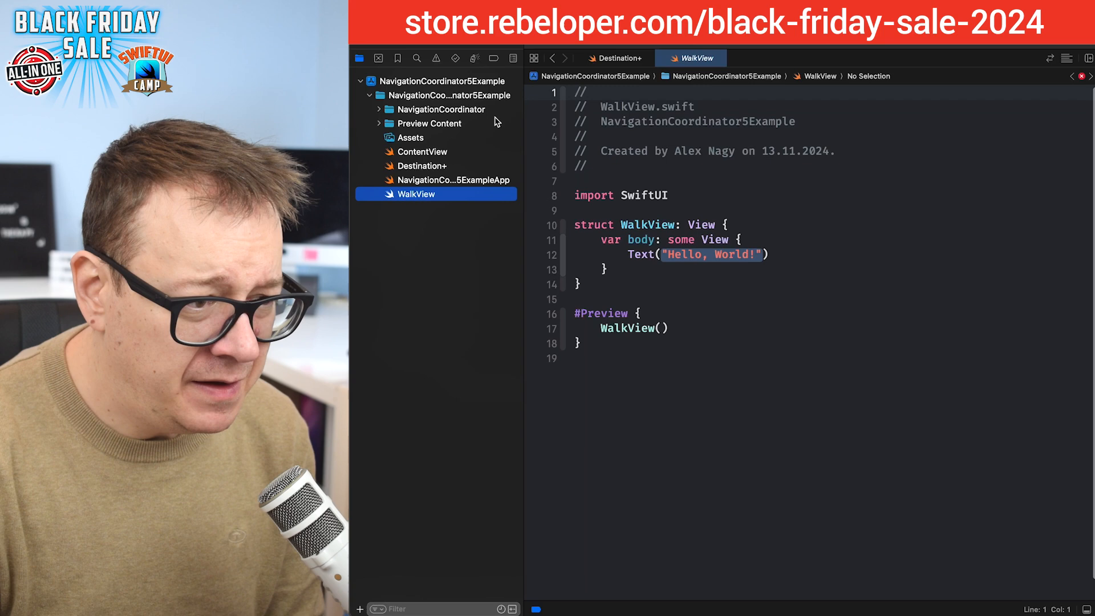
# - Change WalkView's greeting to "Hello, WalkView!" and return to ContentView
pyautogui.doubleClick(646, 225)
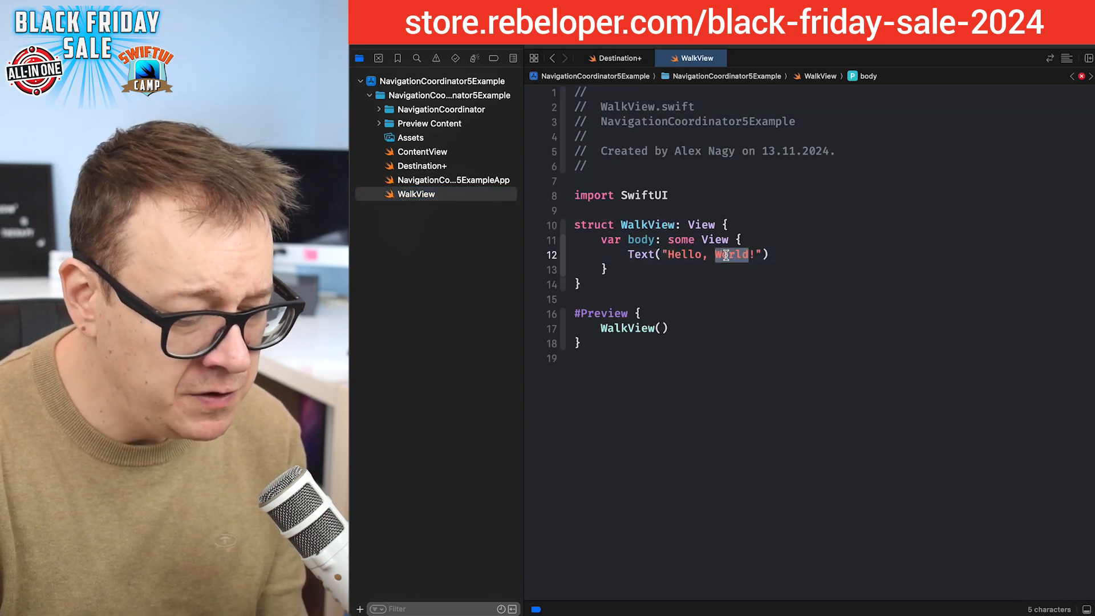
pyautogui.write('WalkView')
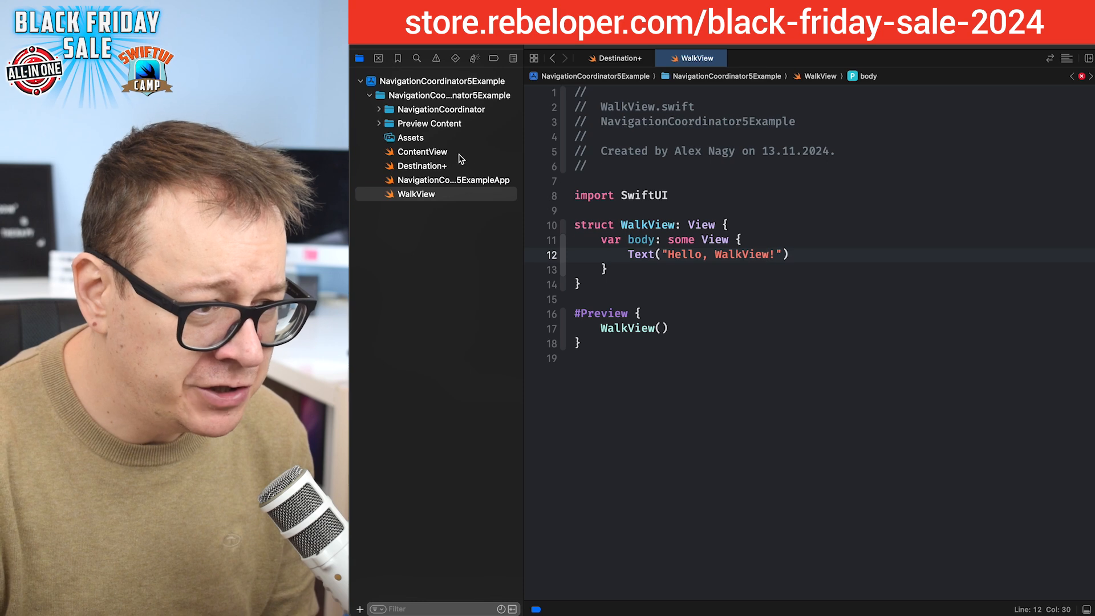
pyautogui.click(421, 151)
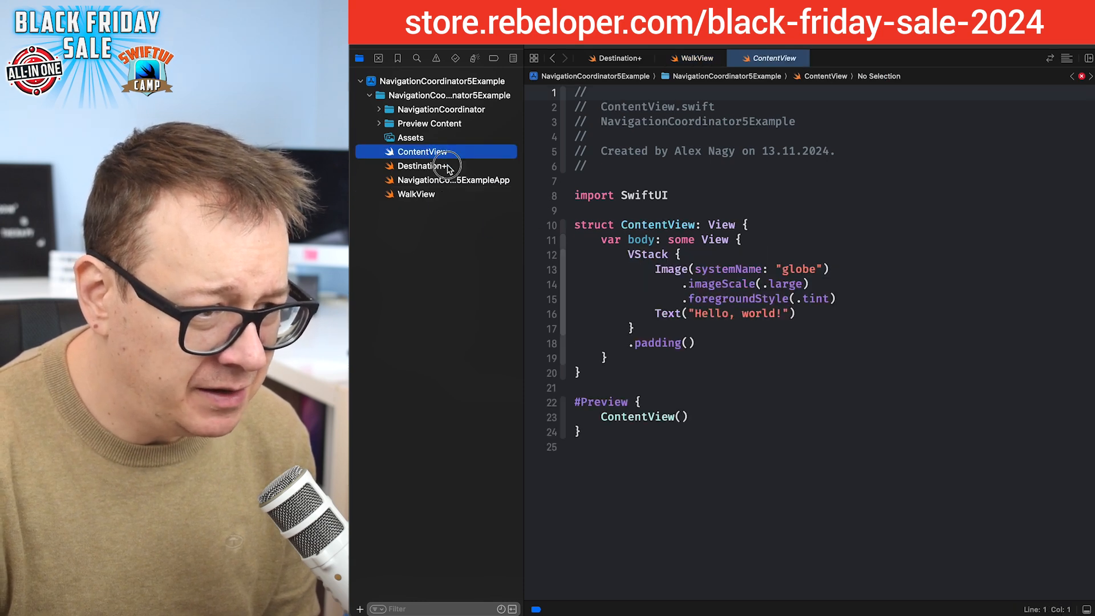
# - Create a new SwiftUI View file named ArcheryView from the template
pyautogui.click(422, 165)
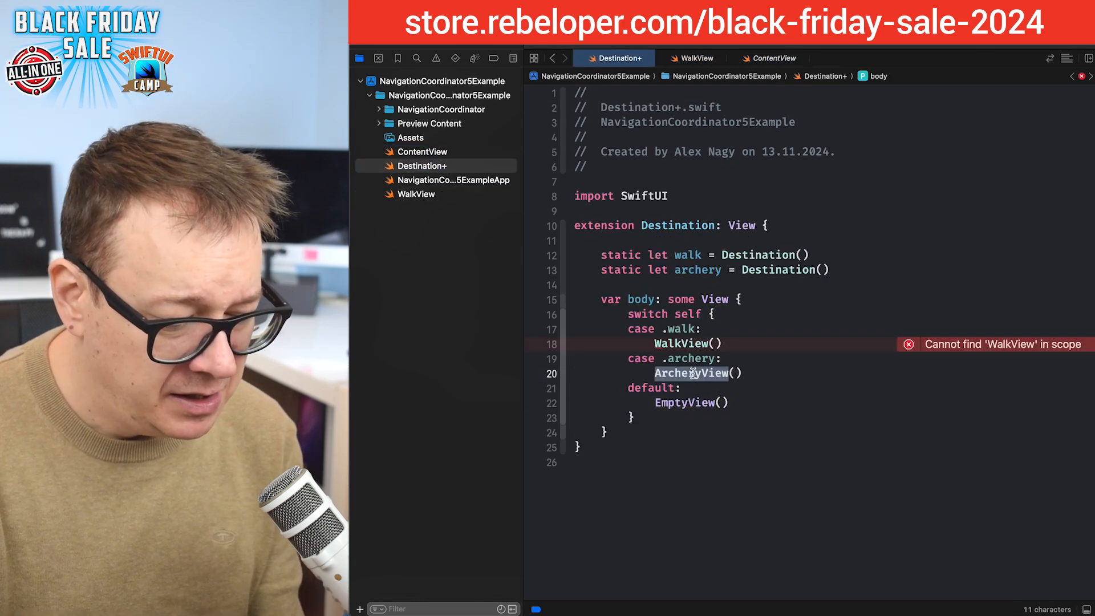
pyautogui.rightClick(416, 193)
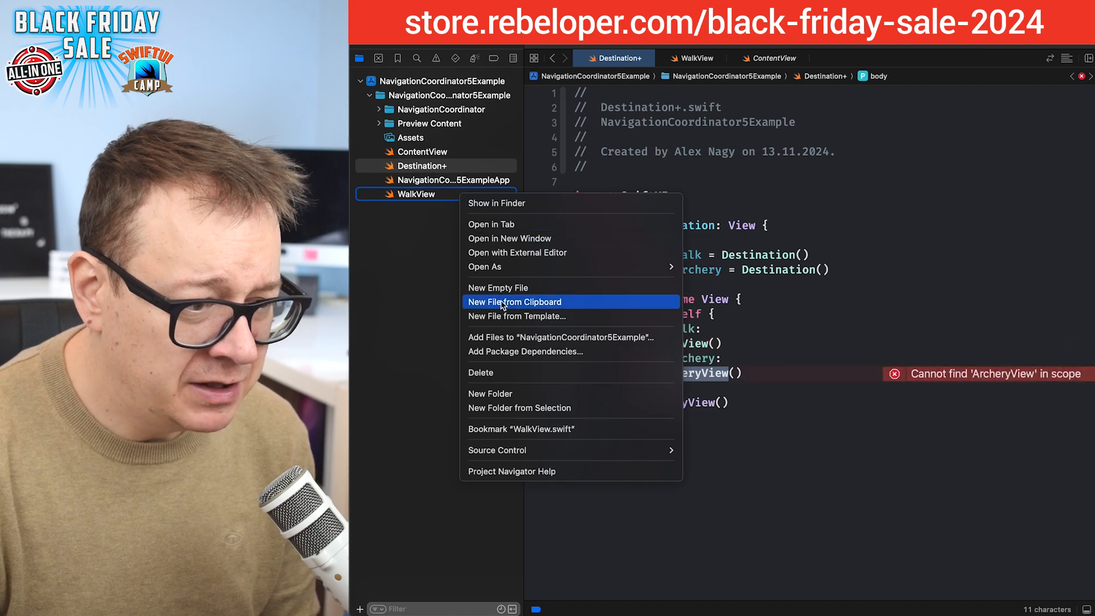
pyautogui.click(516, 316)
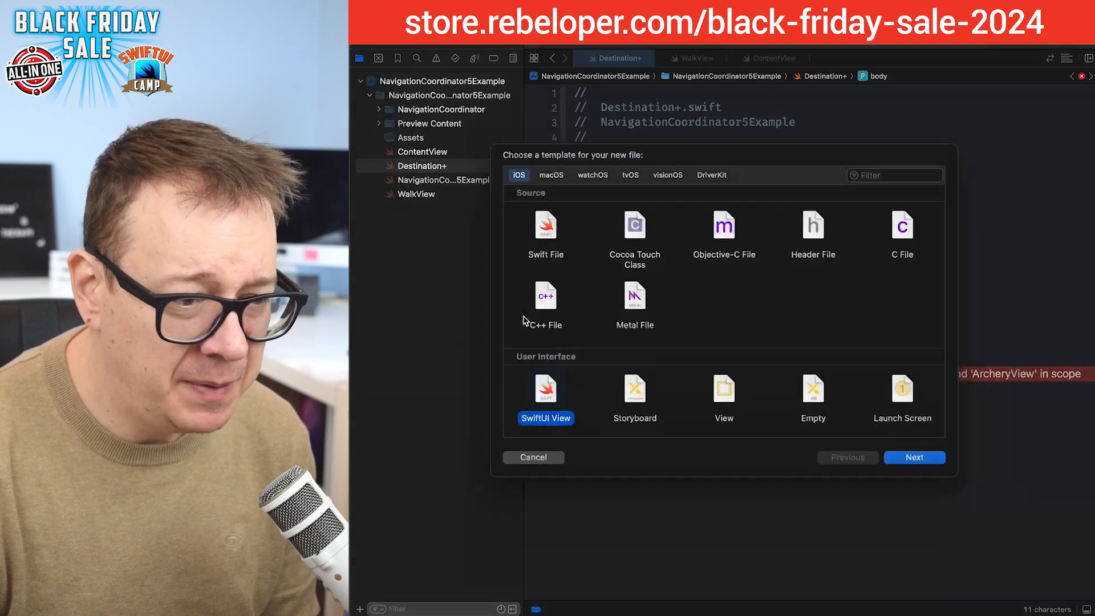
pyautogui.click(914, 457)
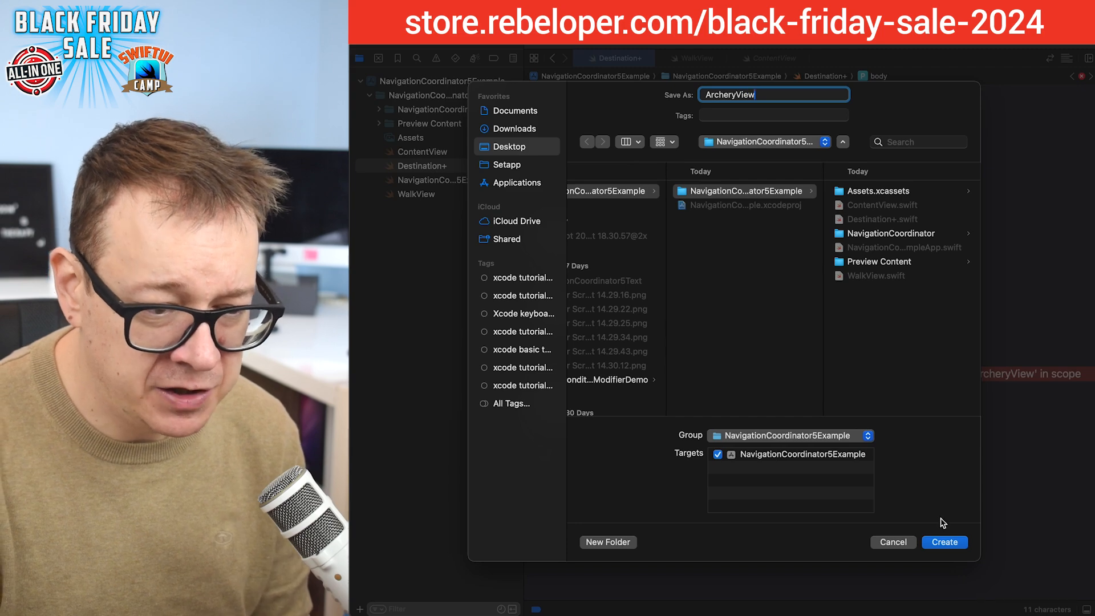
pyautogui.click(943, 542)
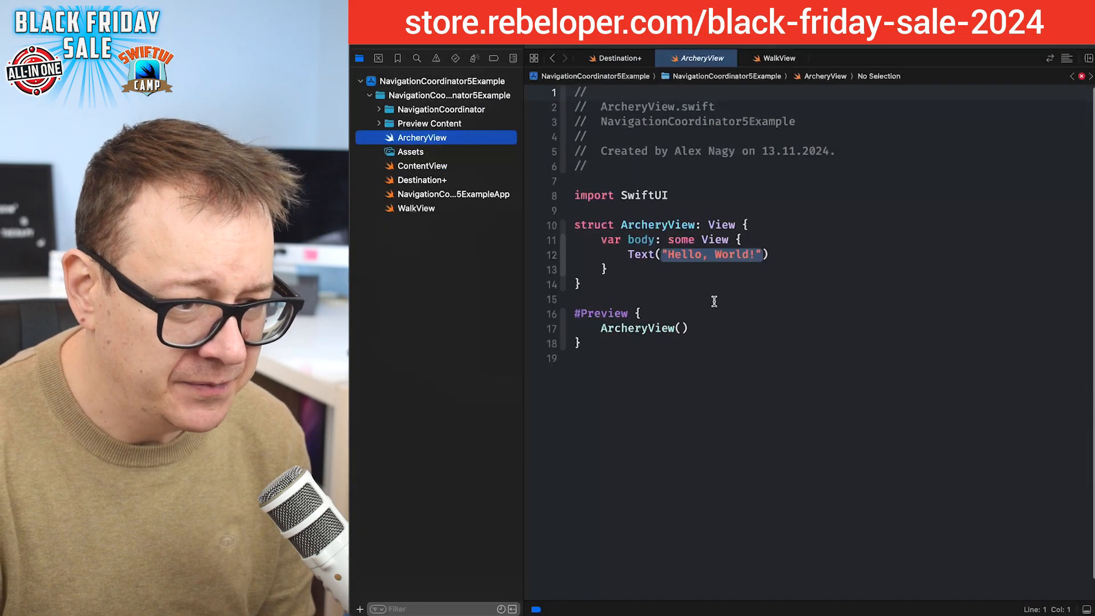
# - Change its greeting to "Hello, ArcheryView!" and reopen Destination+ to confirm errors cleared
pyautogui.click(716, 255)
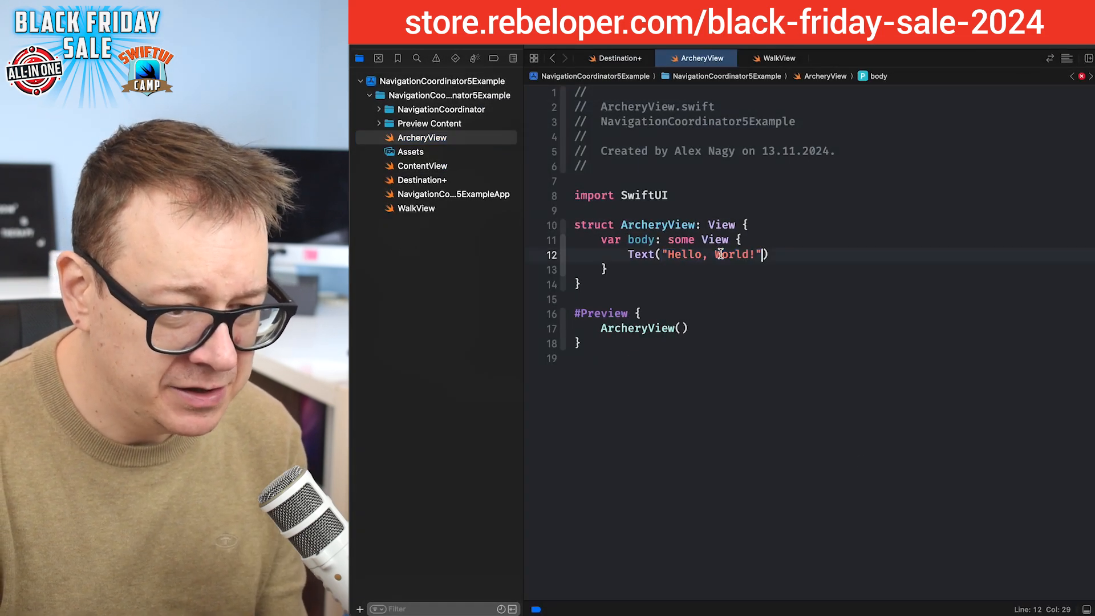
pyautogui.write('ArcheryView')
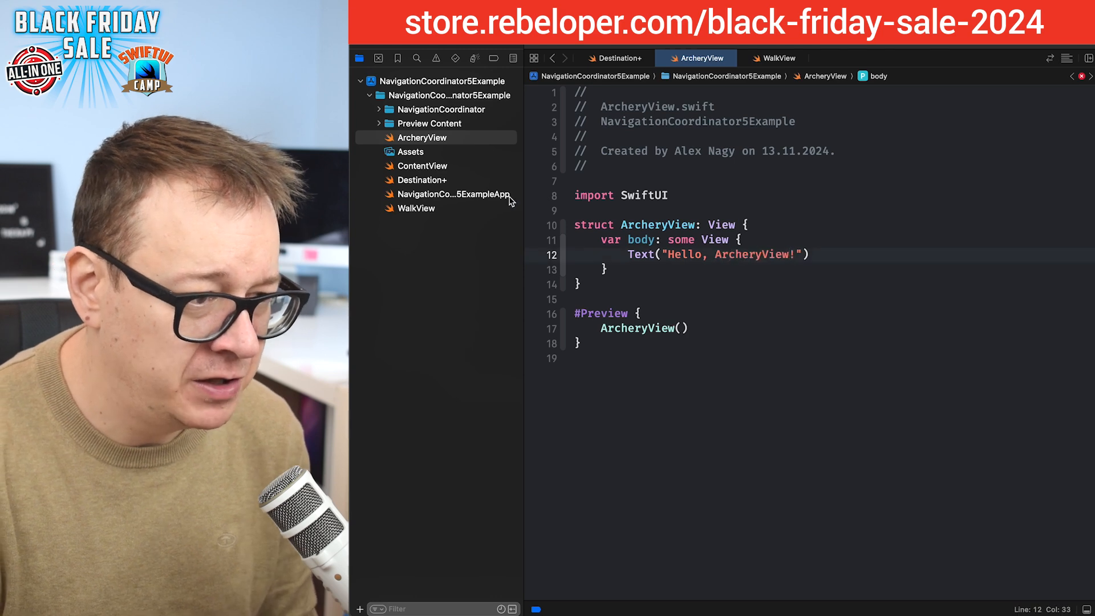
pyautogui.click(422, 179)
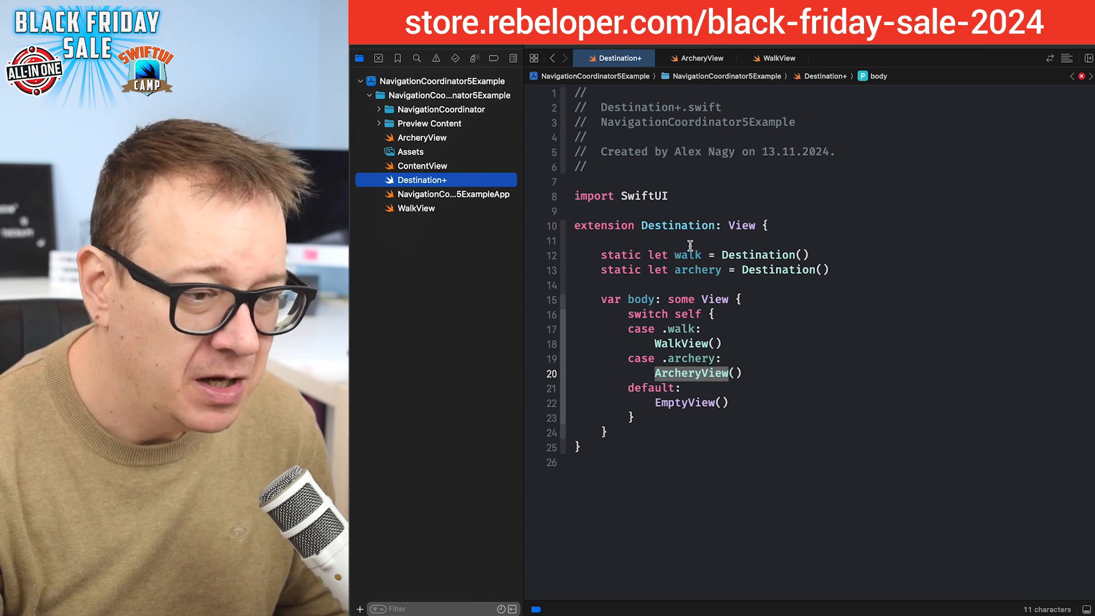
pyautogui.moveTo(717, 248)
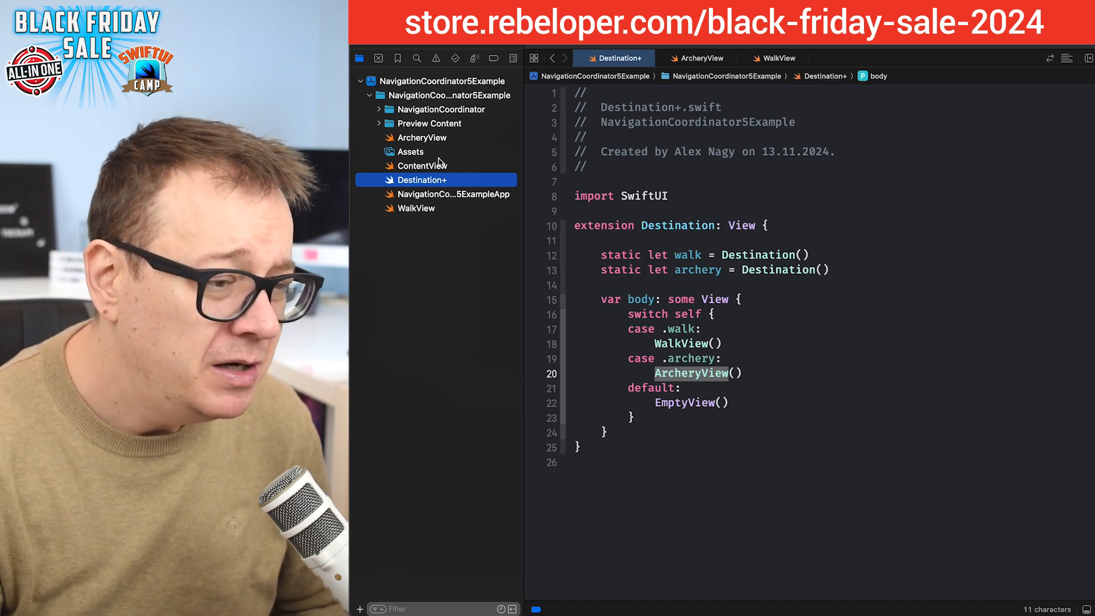
# - Open ContentView and empty its body of the VStack contents
pyautogui.click(422, 166)
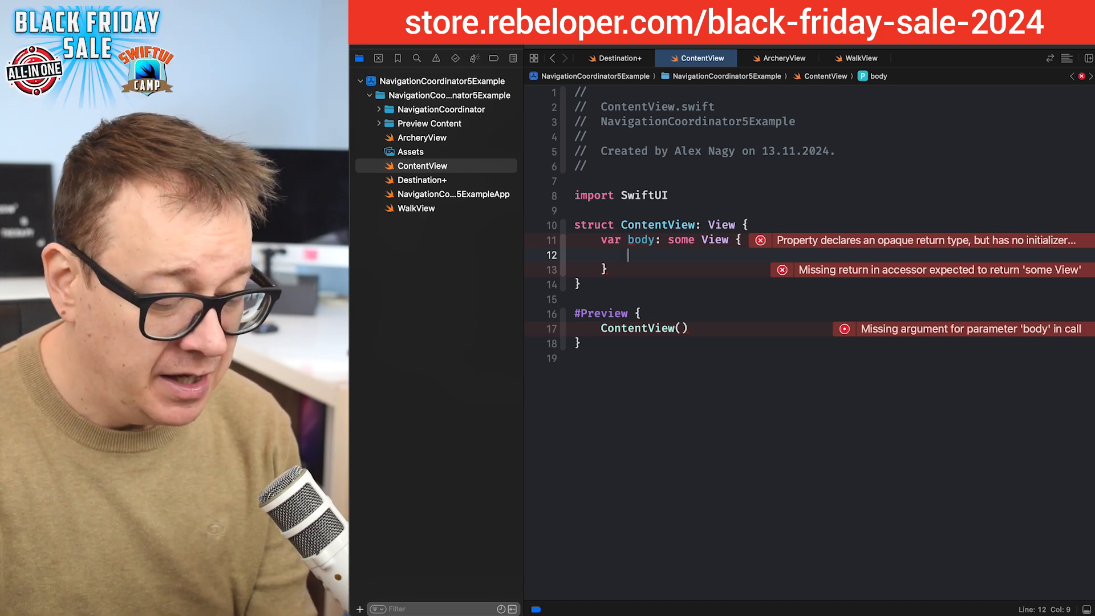
# - Make ContentView's body NavigationRoot(.walk), run the app, and return to WalkView
pyautogui.write('NavigationRo')
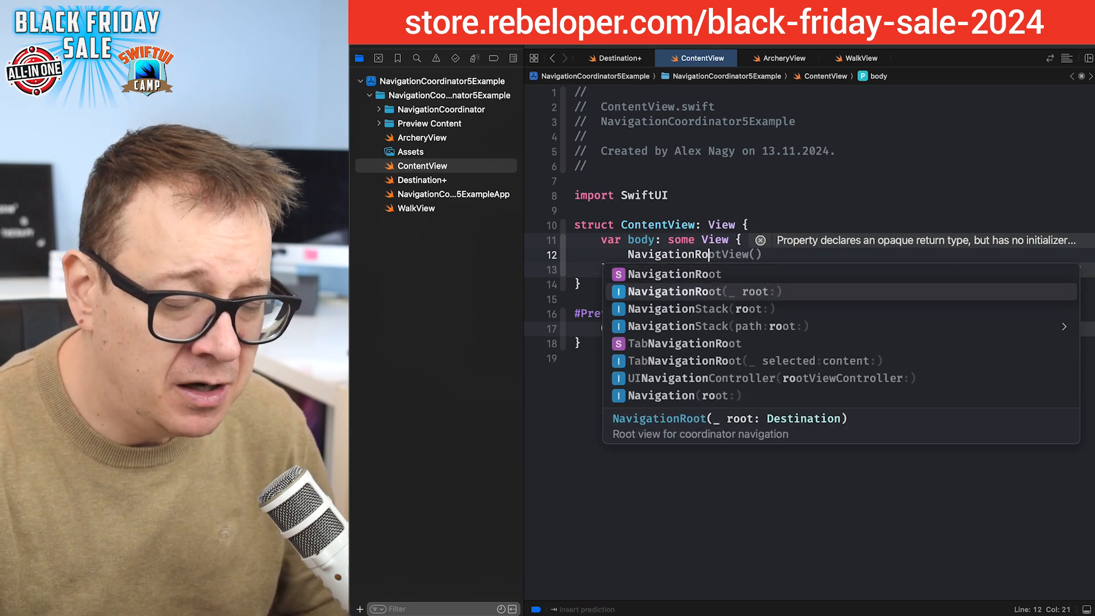
pyautogui.click(697, 291)
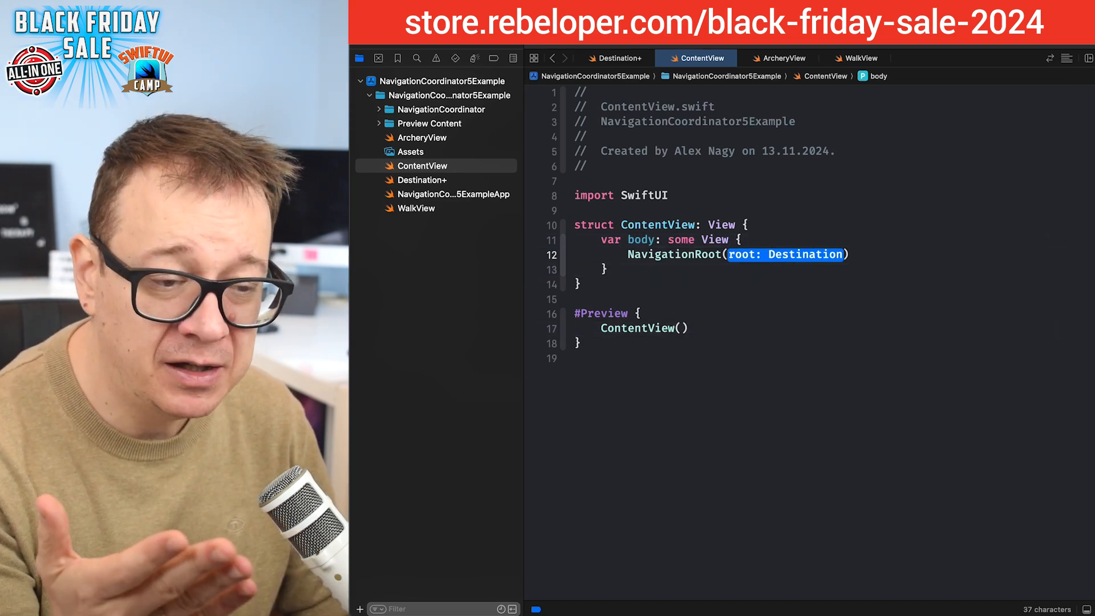
pyautogui.write('.)')
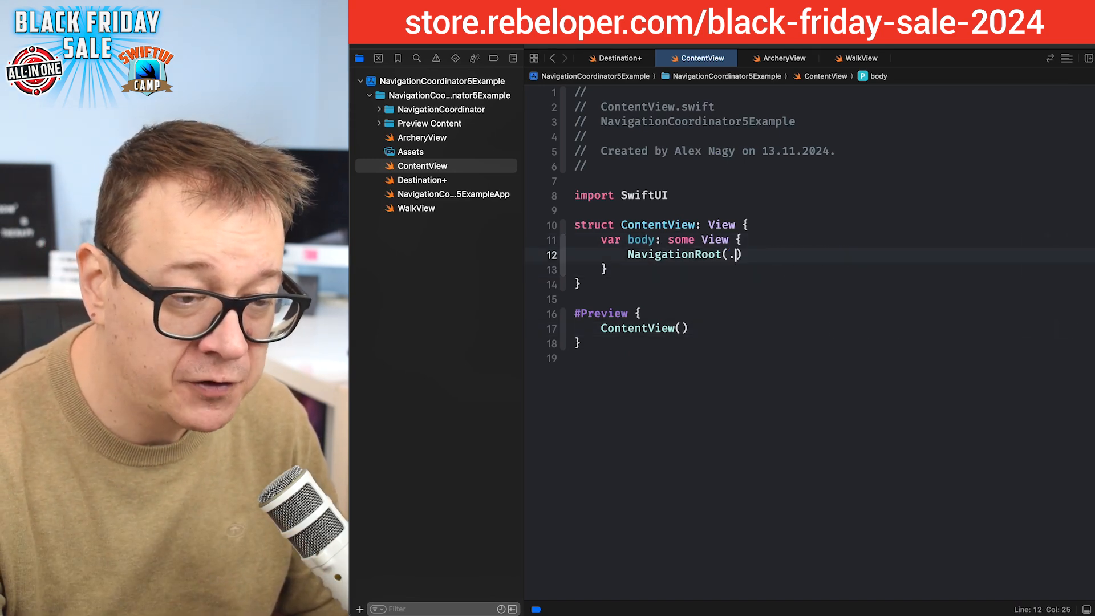
pyautogui.write('archery')
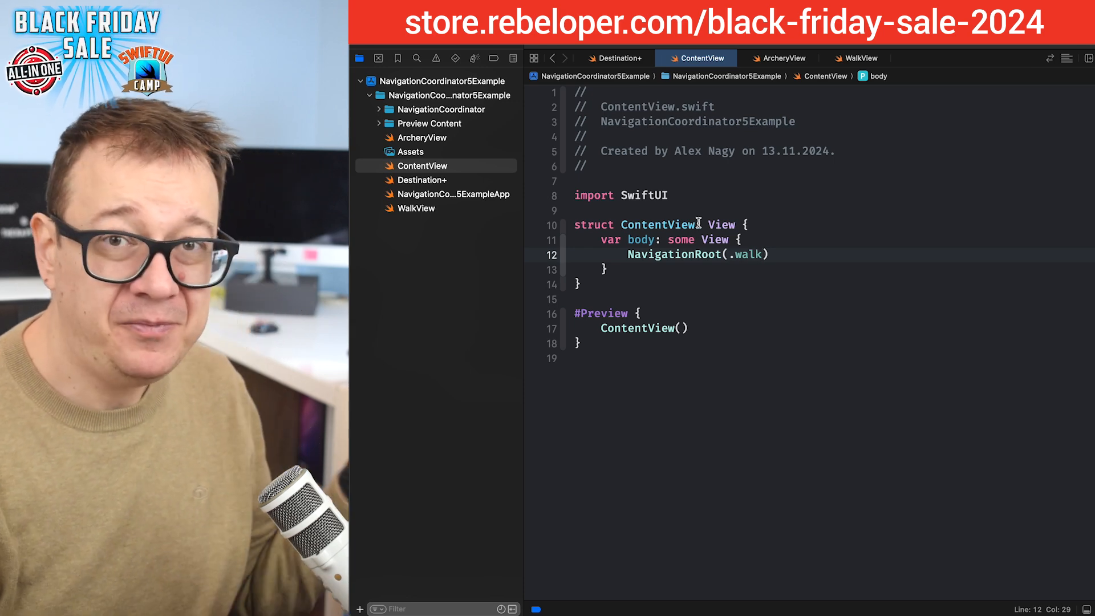
pyautogui.moveTo(568, 91)
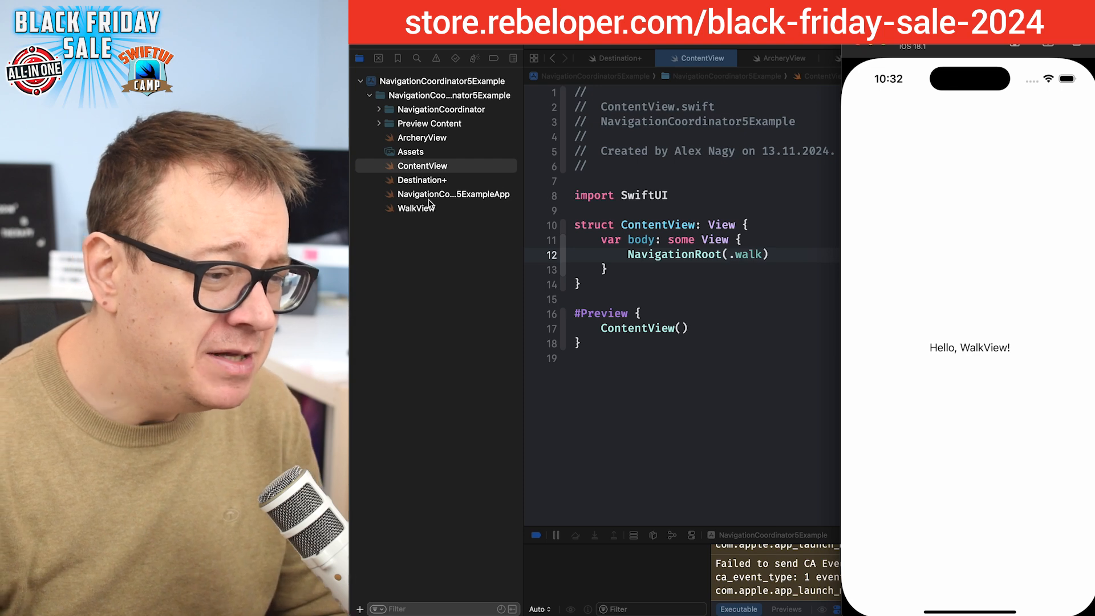
pyautogui.click(415, 207)
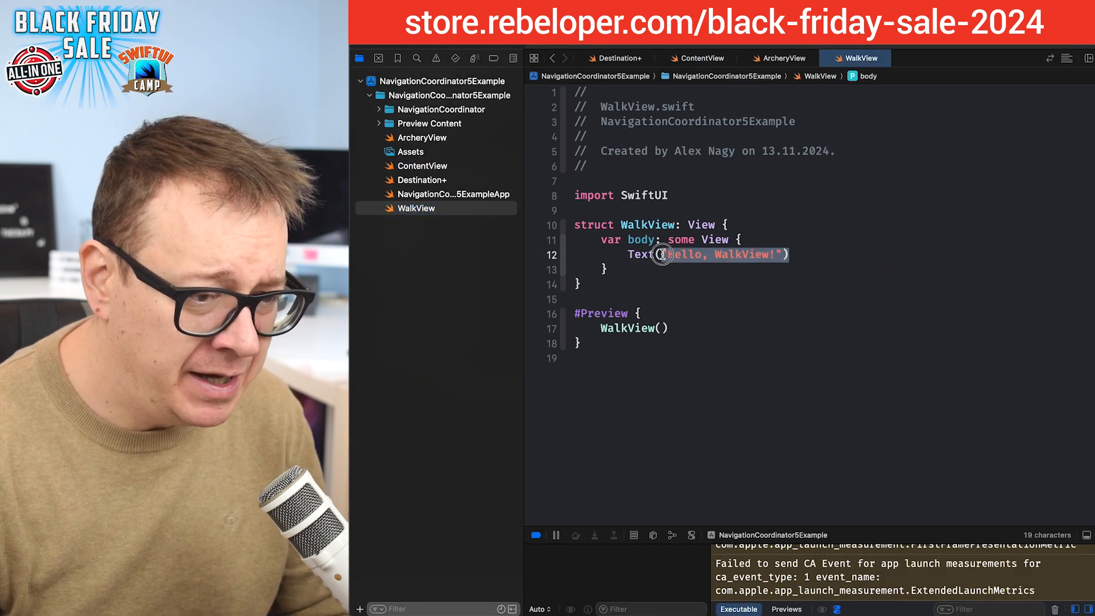
# - Wrap WalkView's greeting in a VStack with .largeTitle font and add an empty "Archery View" button
pyautogui.press('Return')
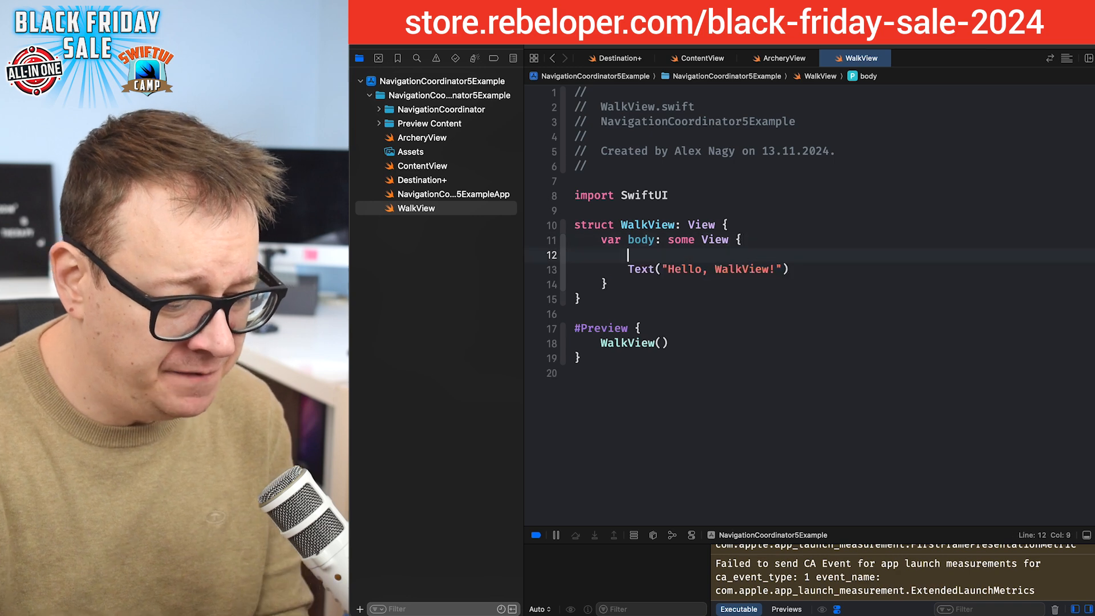
pyautogui.write('VStack {')
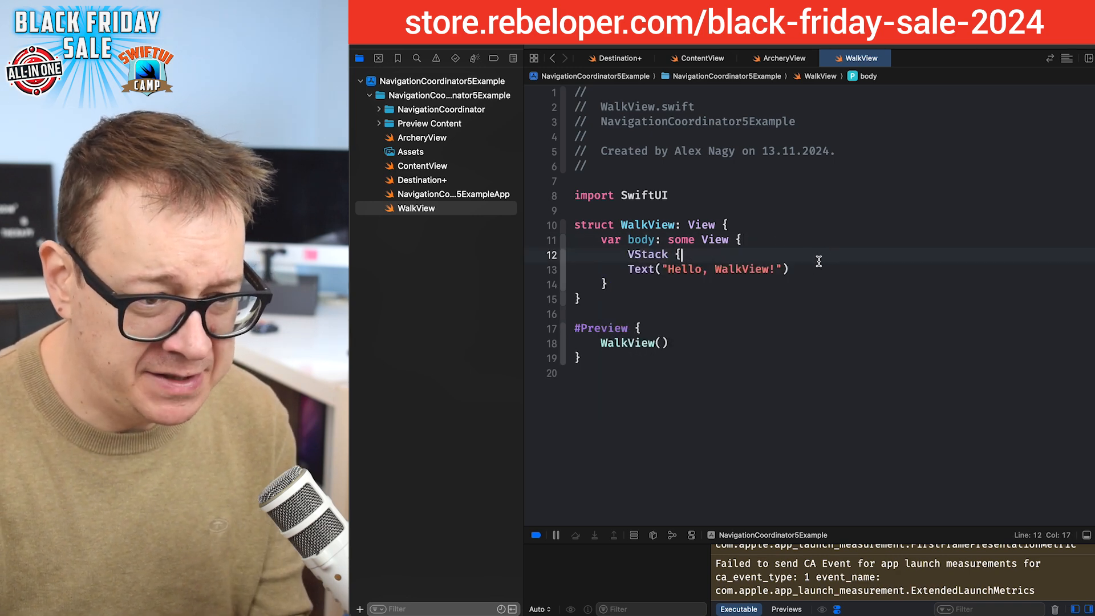
pyautogui.press('Return')
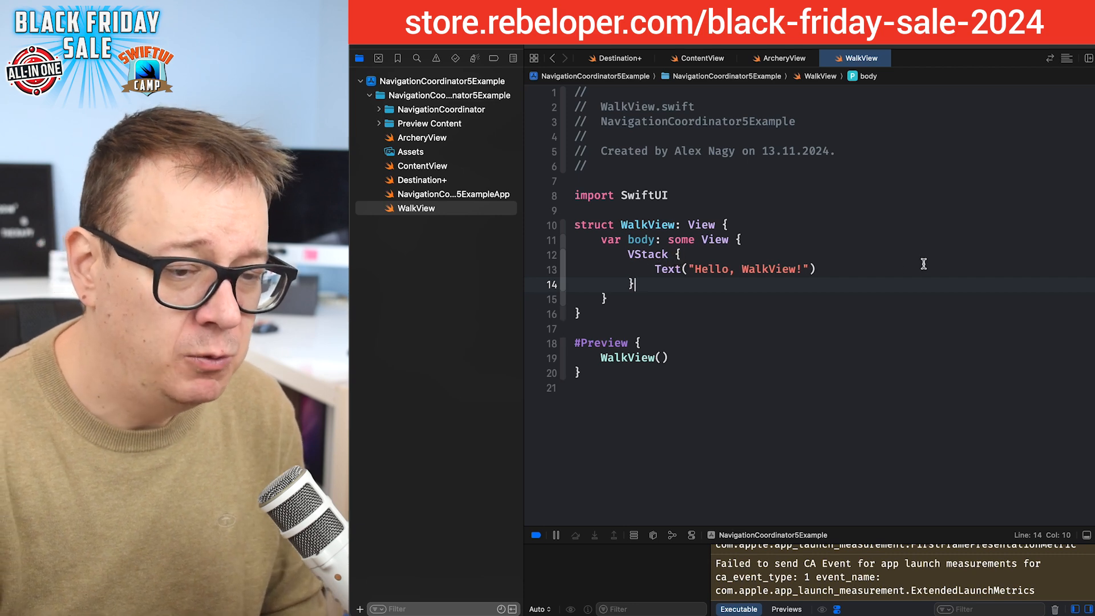
pyautogui.write('.font(.largeTitle)')
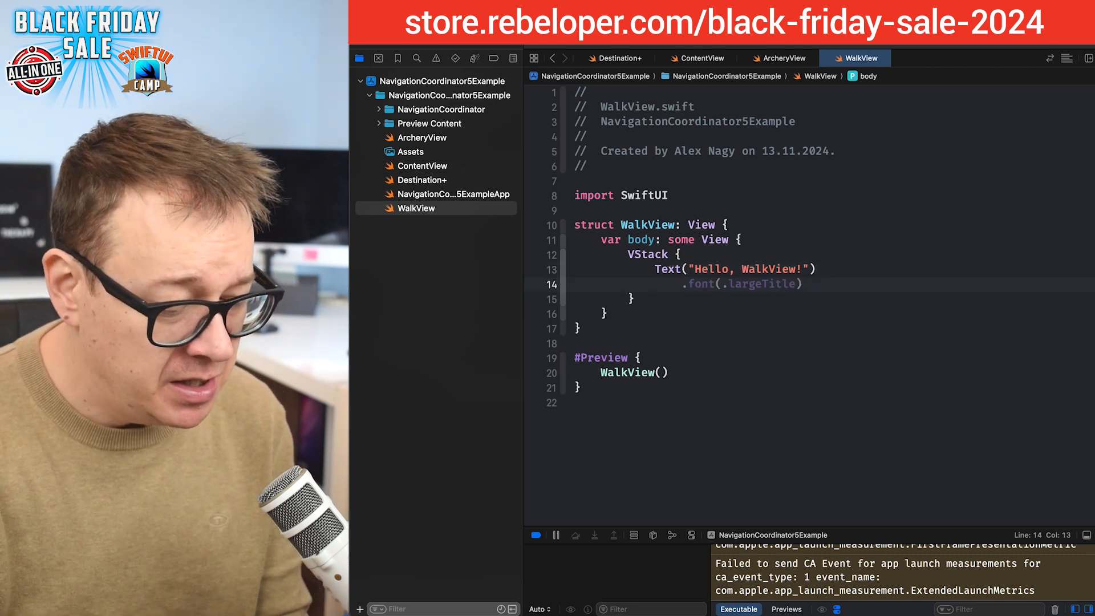
pyautogui.write('Button("Ar", action: () -> Void')
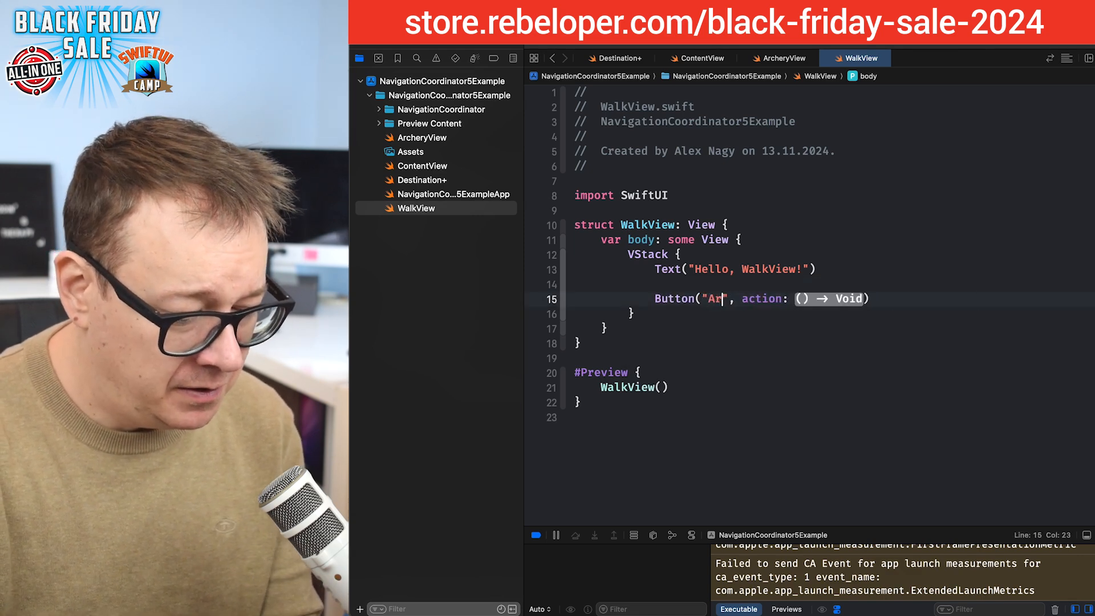
pyautogui.write('chery View") {')
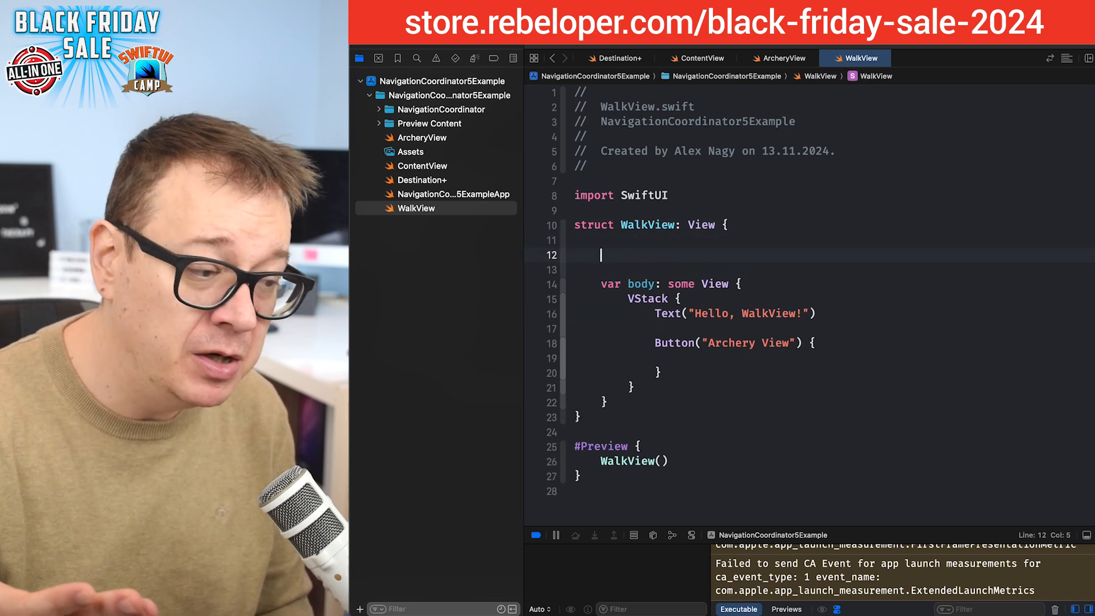
pyautogui.write('@')
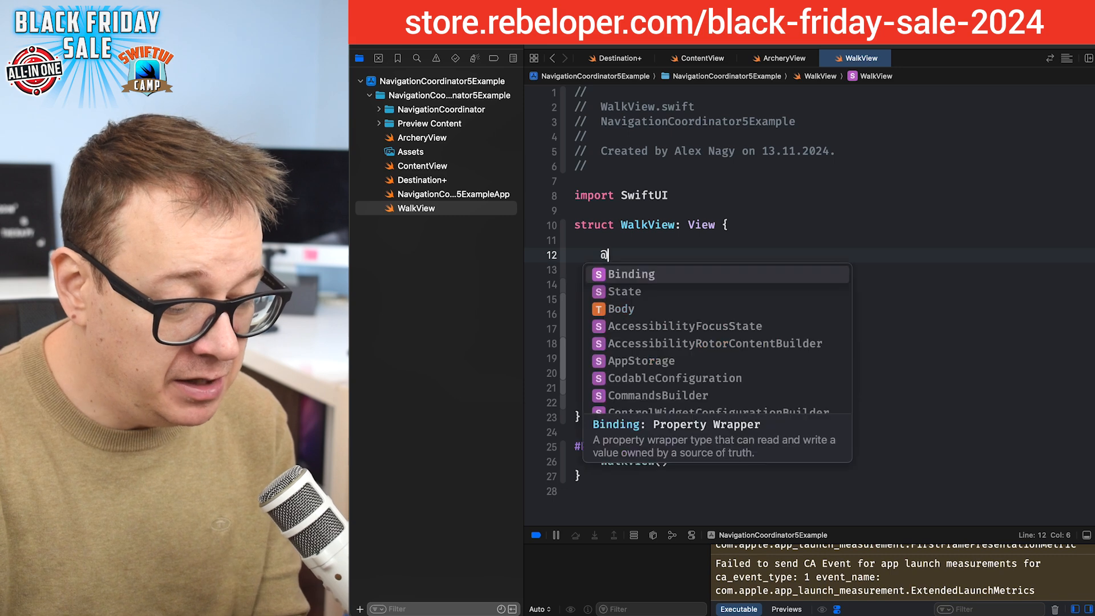
pyautogui.write('Environment(\\.')
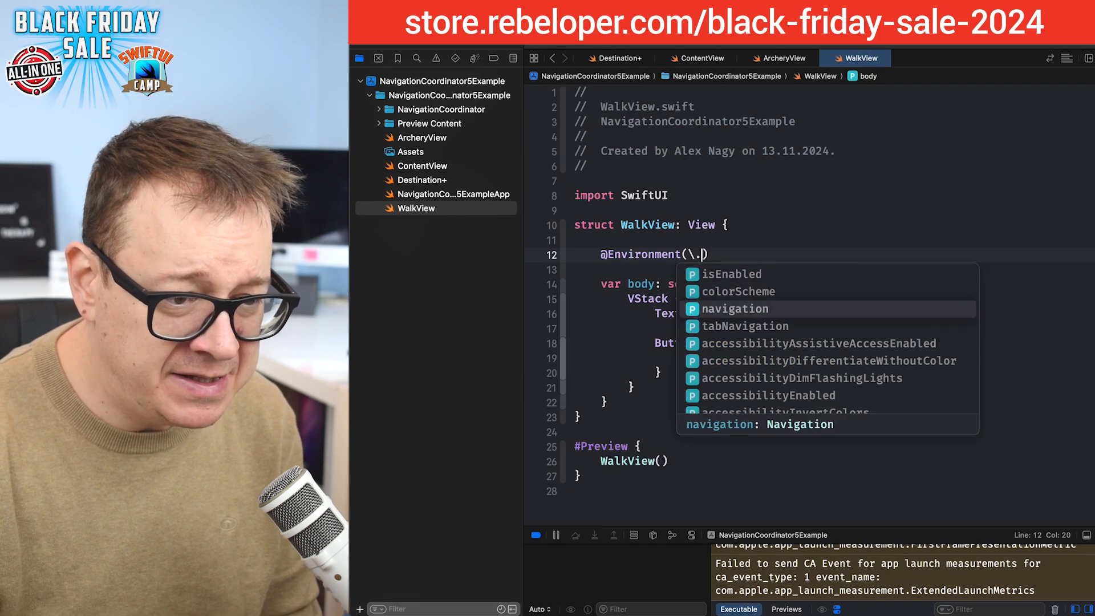
pyautogui.write('navigationCoordinator')
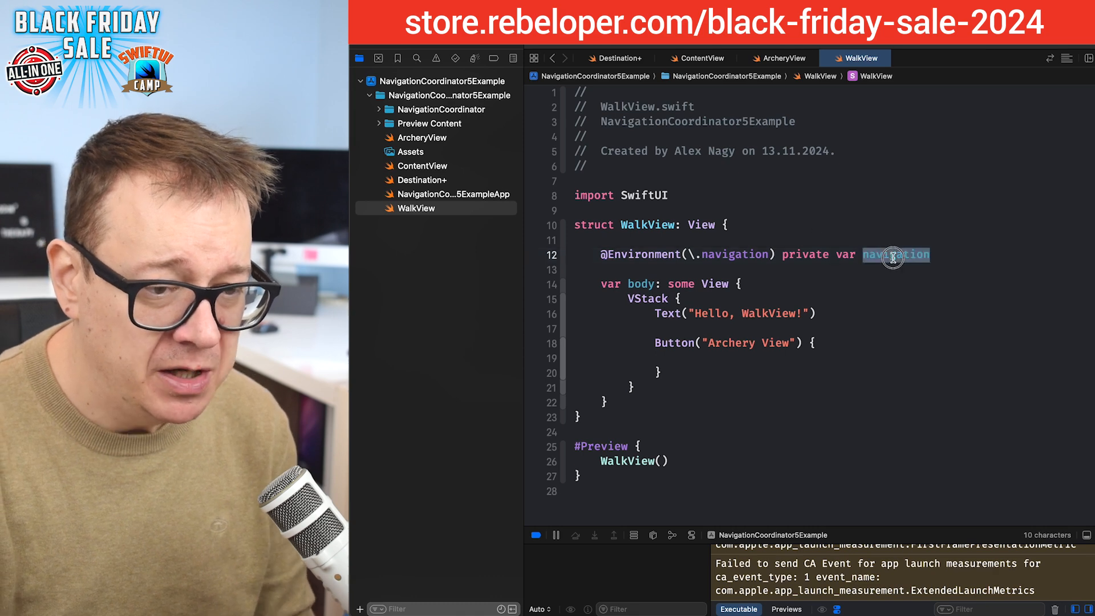
pyautogui.write('navigation.')
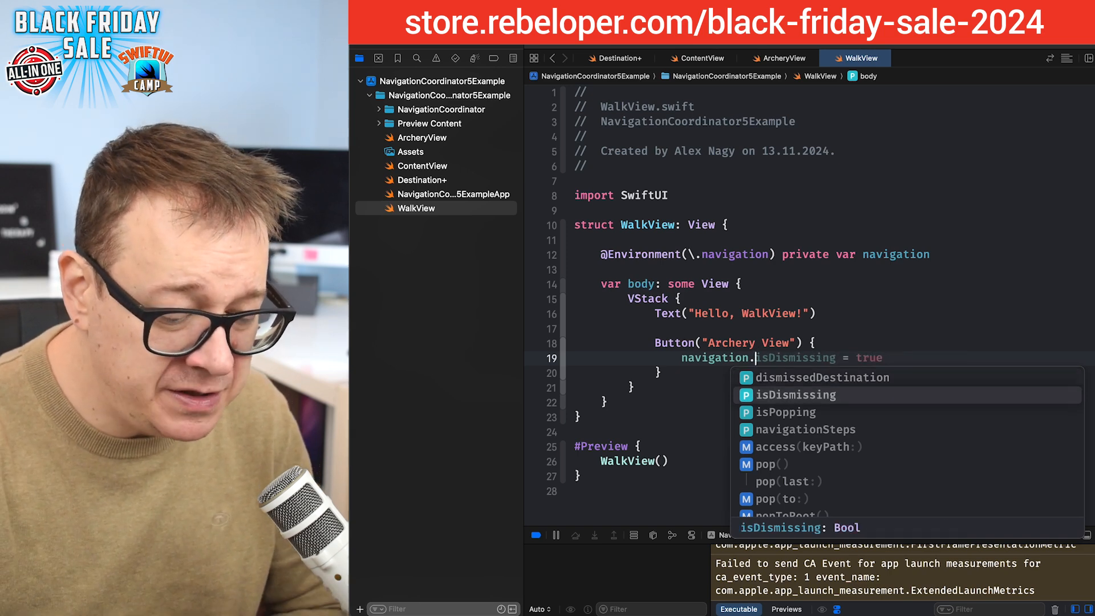
# - Make the Archery View button call navigation.push(.archery) and run the app
pyautogui.write('push(ArcheryView())')
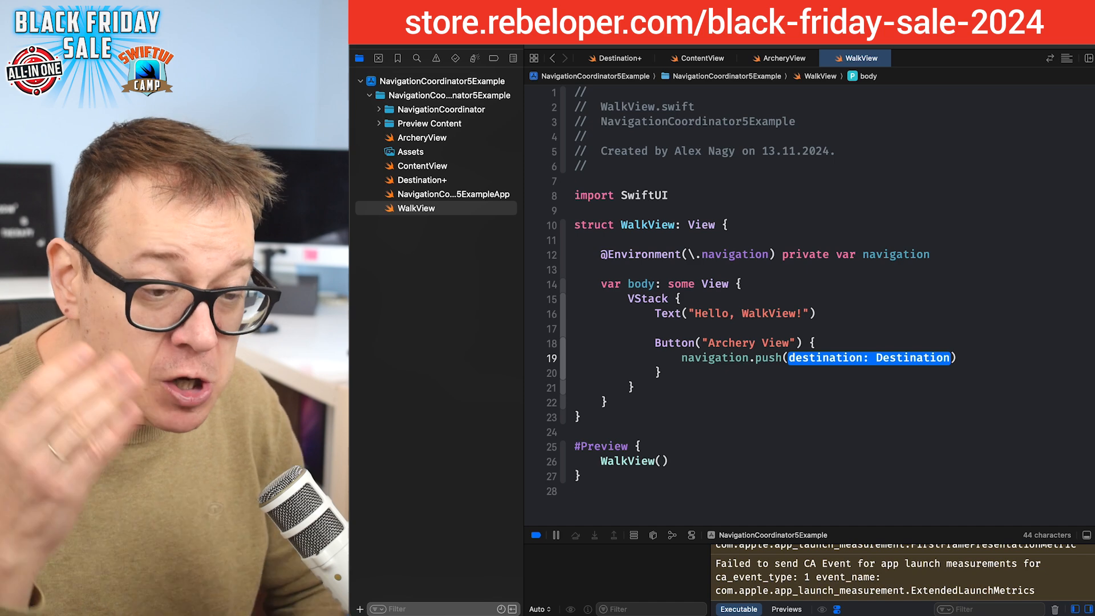
pyautogui.write('.archery')
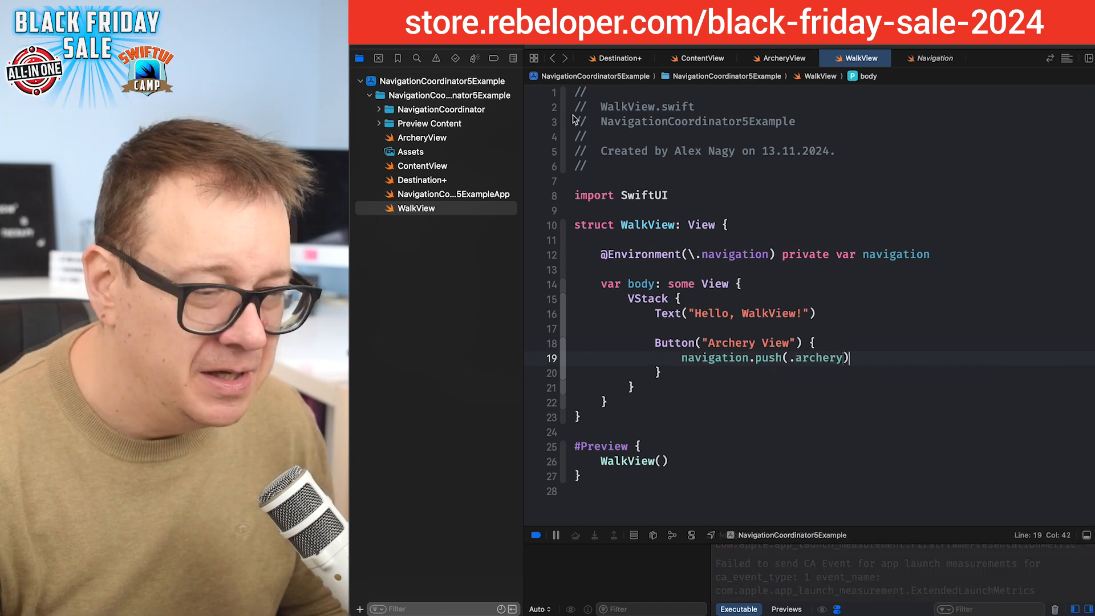
pyautogui.click(556, 535)
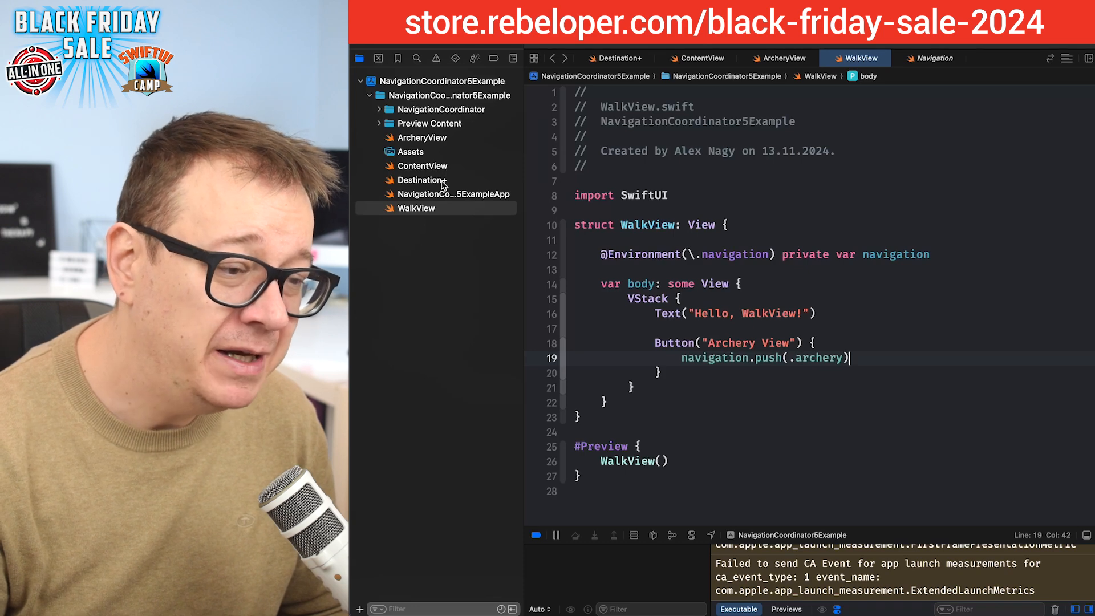
# - In Destination+, append .destination() to WalkView() and ArcheryView(), then run the app from WalkView
pyautogui.click(421, 179)
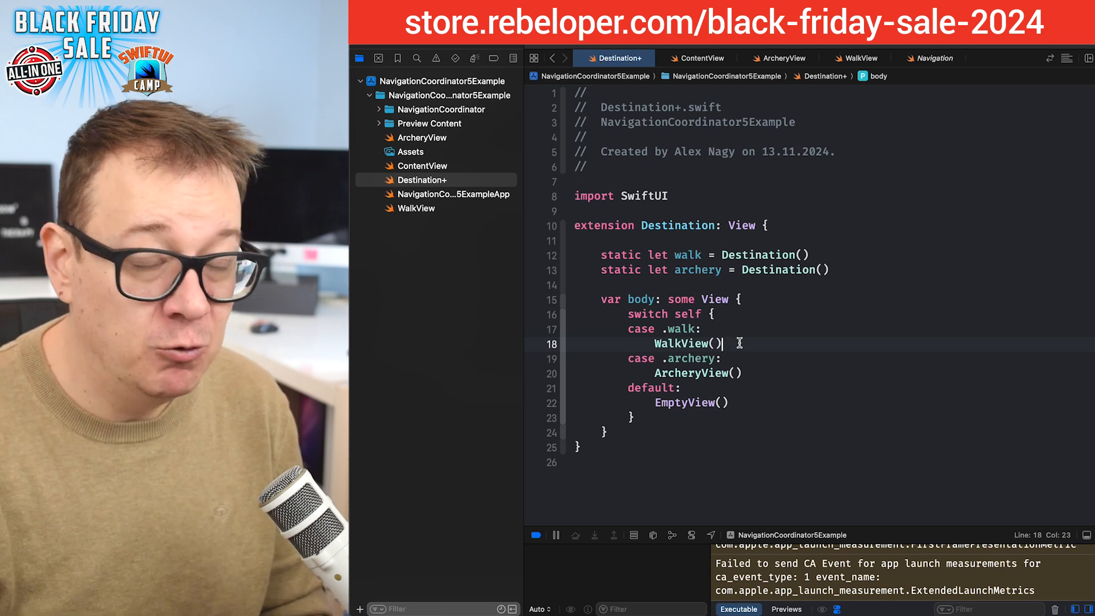
pyautogui.write('.destination(')
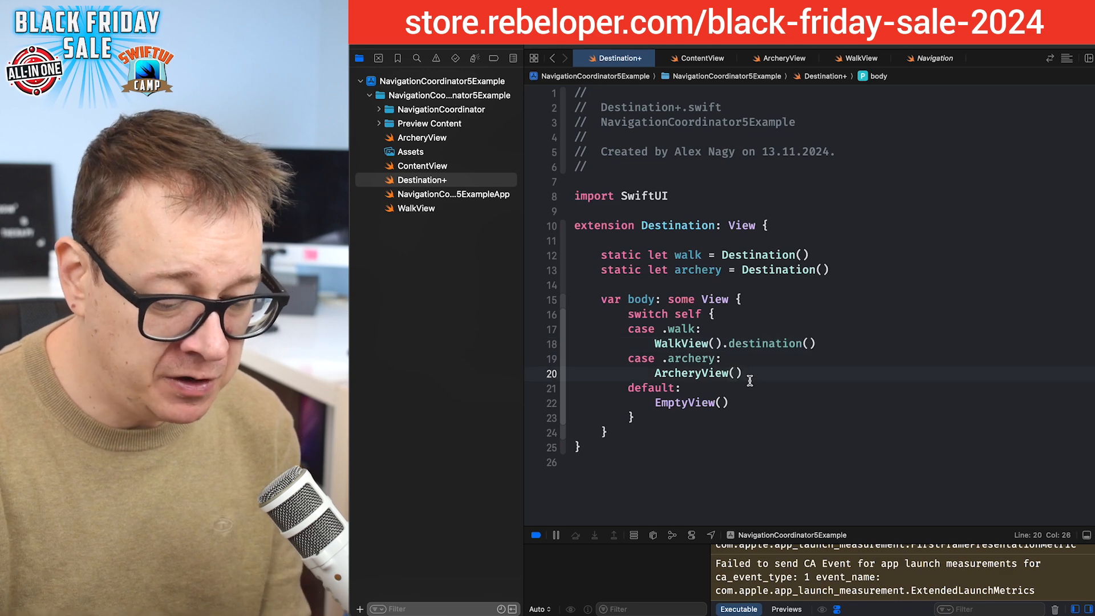
pyautogui.write('.destination()')
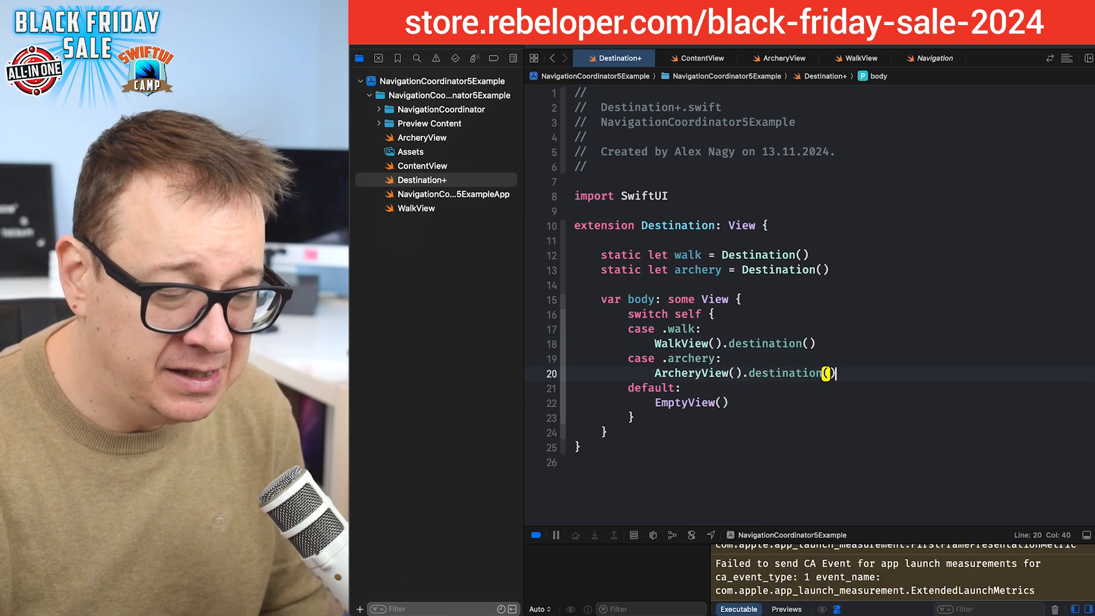
pyautogui.click(859, 58)
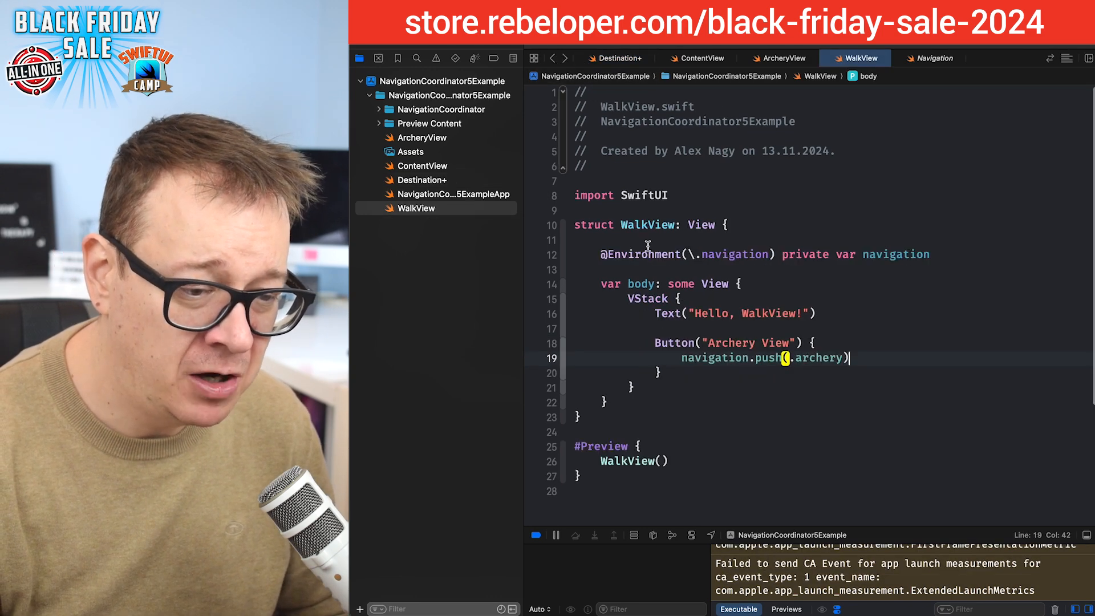
pyautogui.click(555, 535)
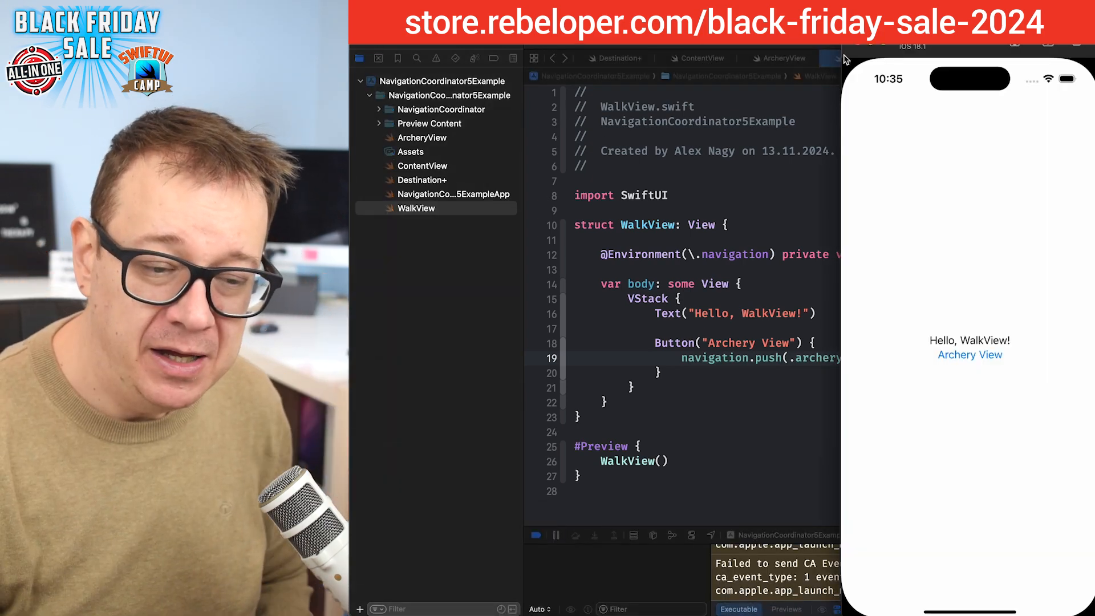
# - Give the push call a type argument, testing .sheet then changing it to .fullScreenCover
pyautogui.click(969, 355)
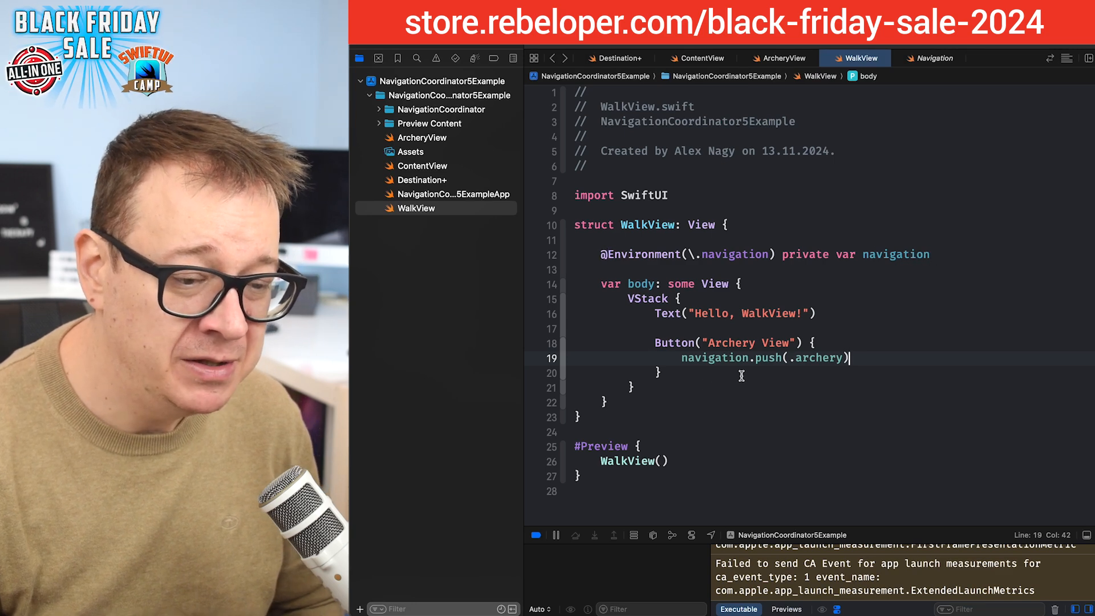
pyautogui.moveTo(879, 363)
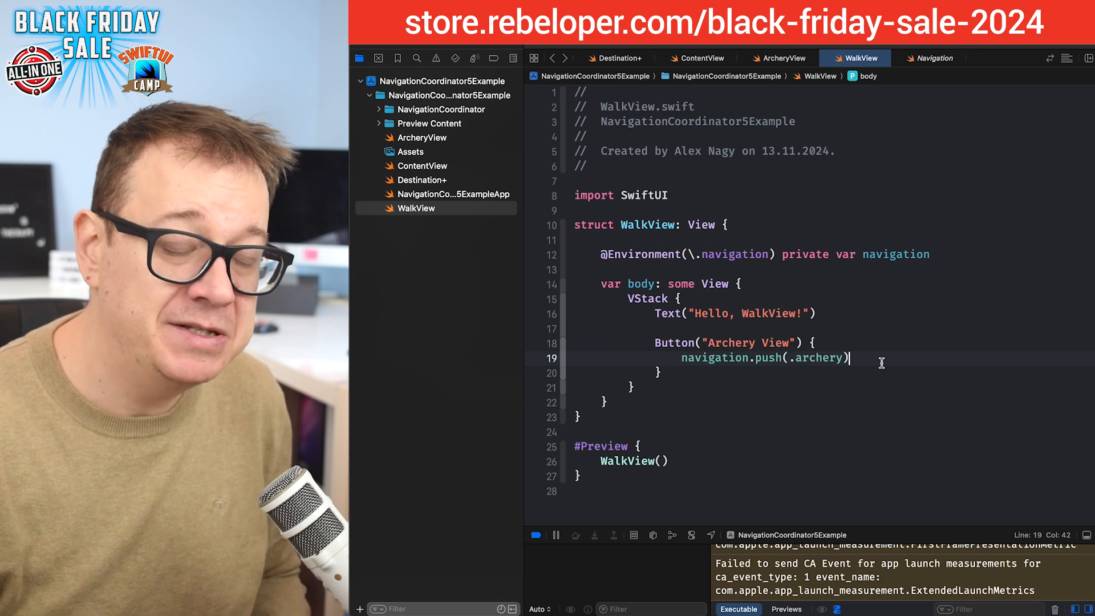
pyautogui.write(',')
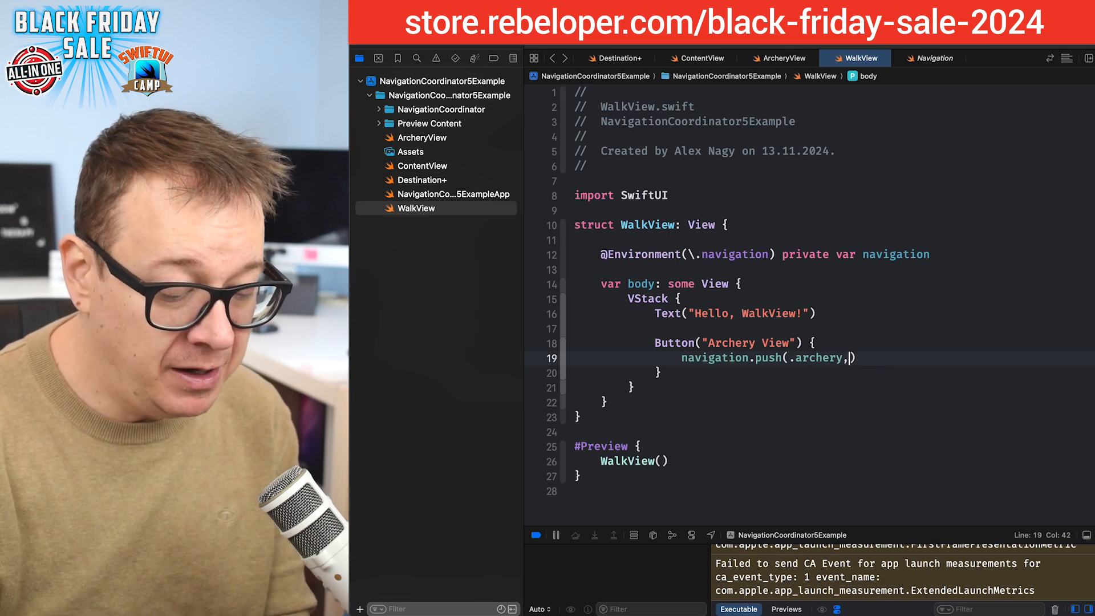
pyautogui.write('type: .sheet')
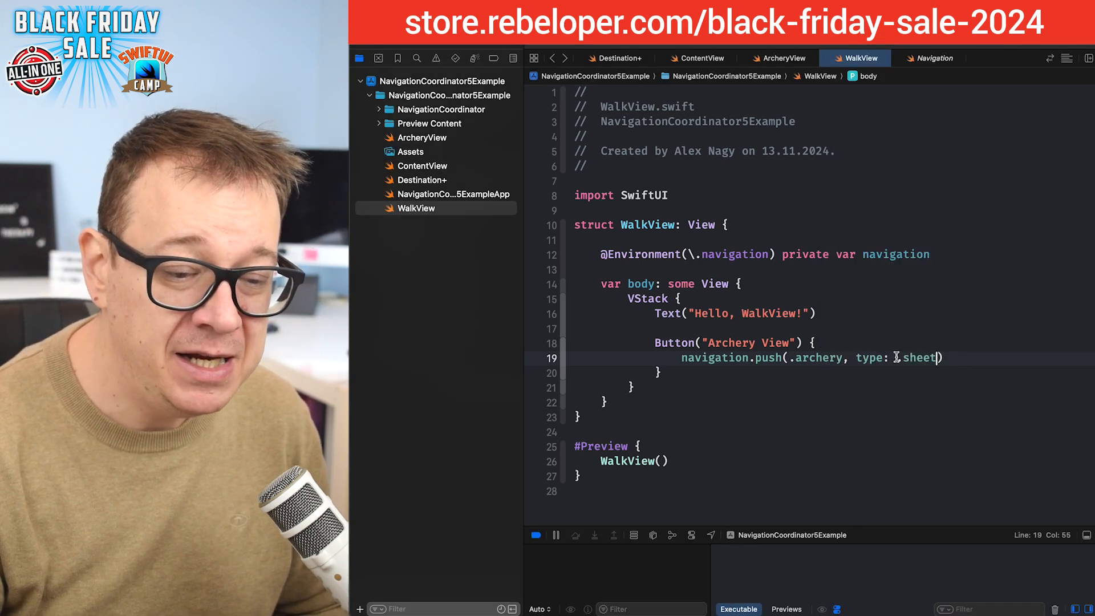
pyautogui.write('fu')
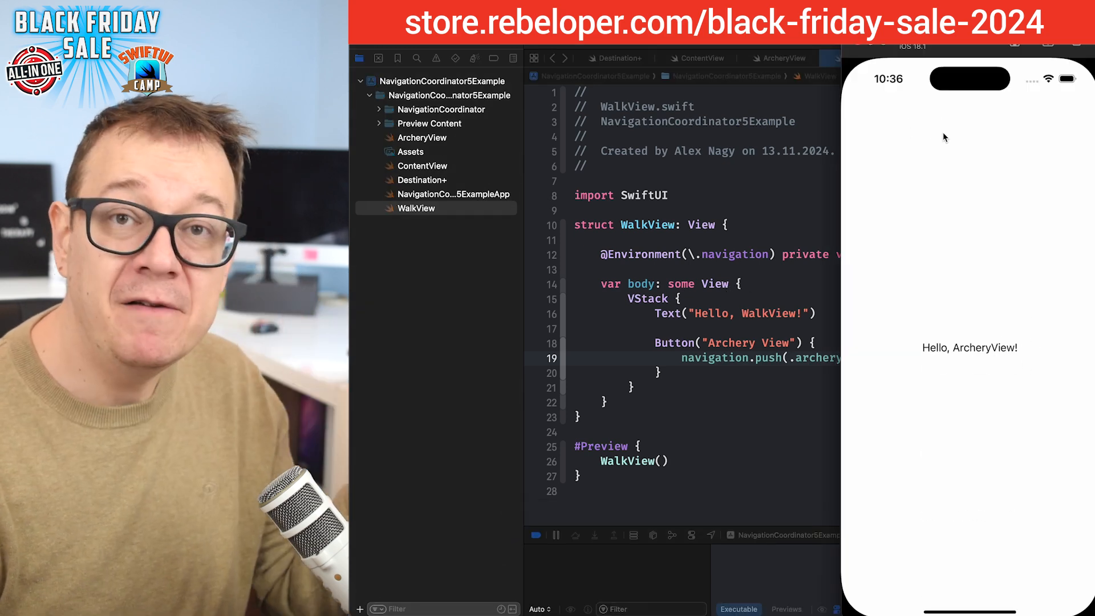
pyautogui.moveTo(962, 134)
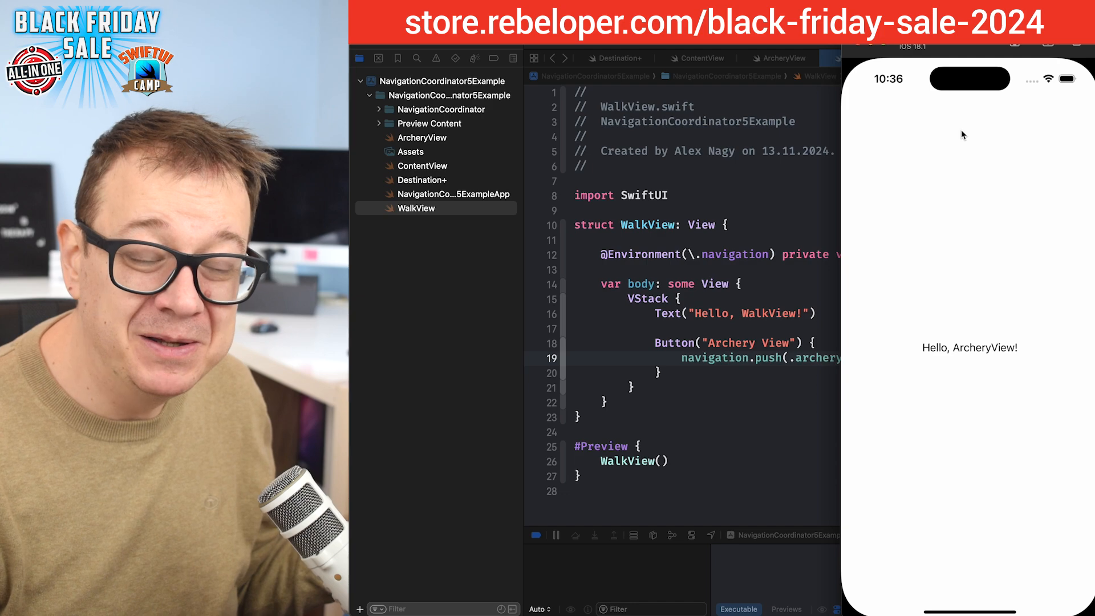
pyautogui.moveTo(962, 238)
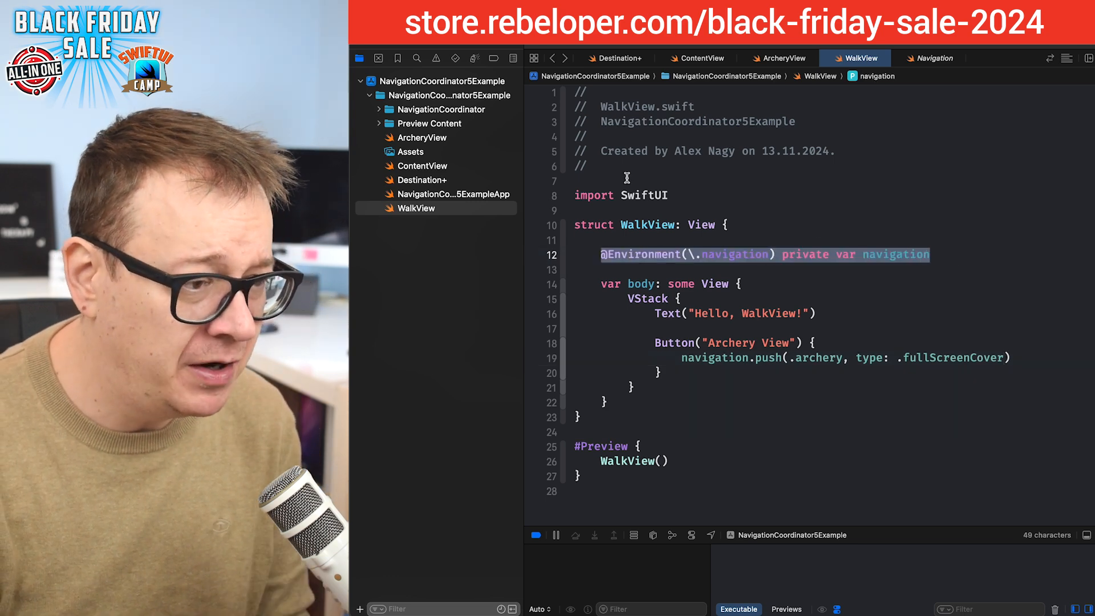
# - In ArcheryView, add the navigation environment property and wrap the Text in a VStack
pyautogui.click(776, 58)
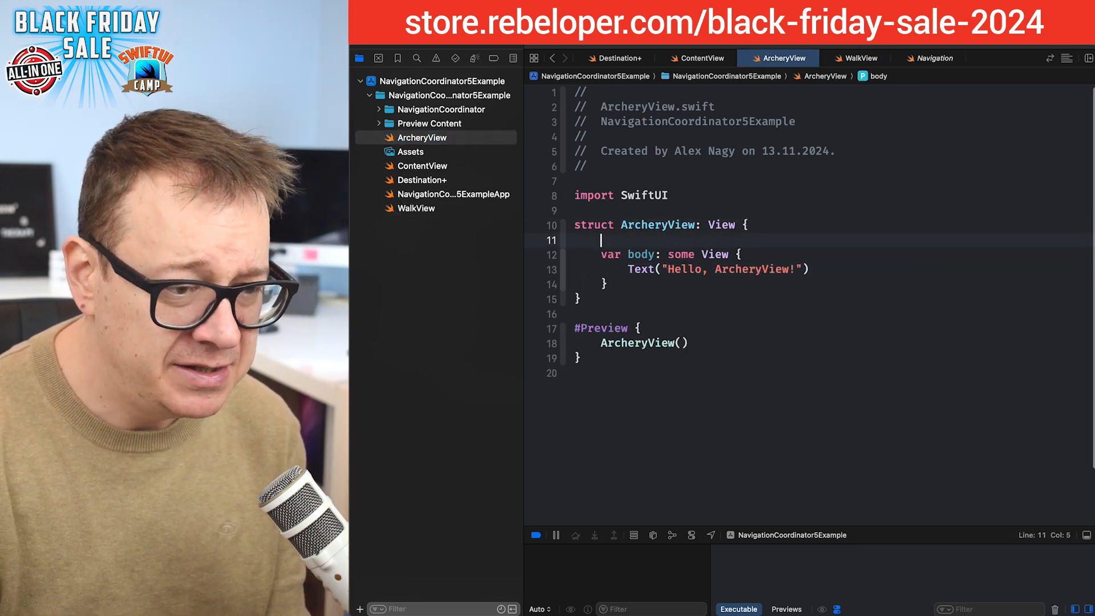
pyautogui.write('@Environment(\\.navigation) private var navigation')
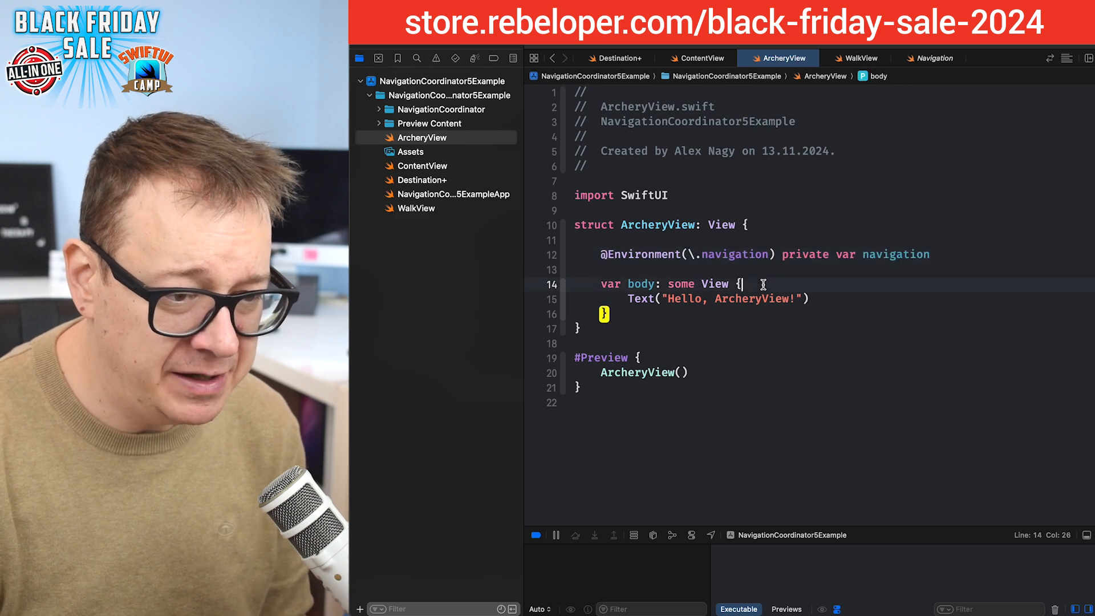
pyautogui.write('VStack {')
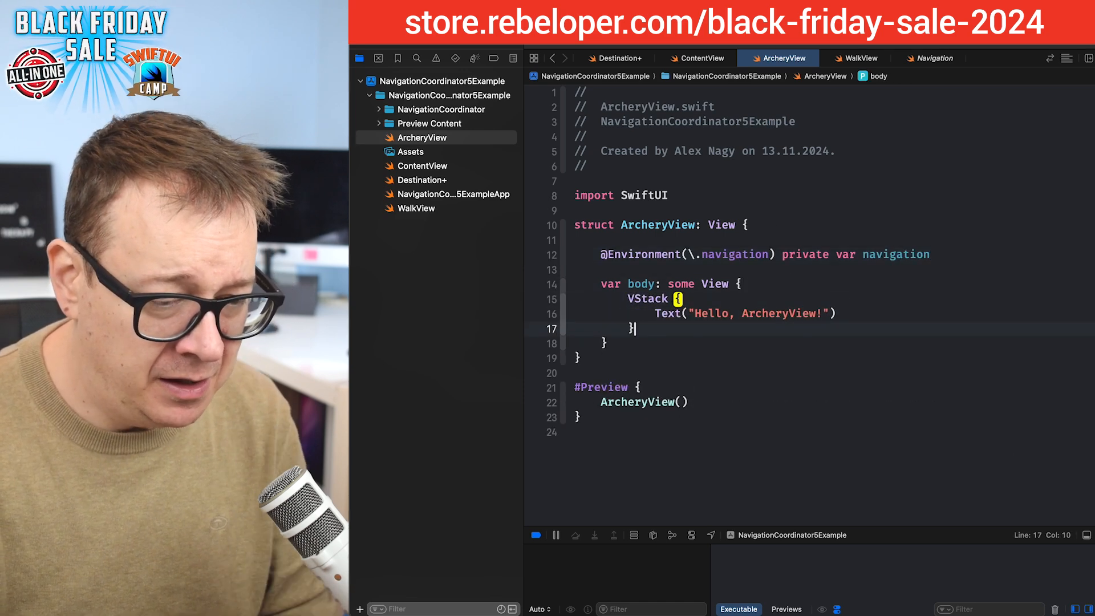
# - Add Button("Pop") { navigation.pop() } beneath the text, then return to WalkView
pyautogui.write('Button("", action: () → Void')
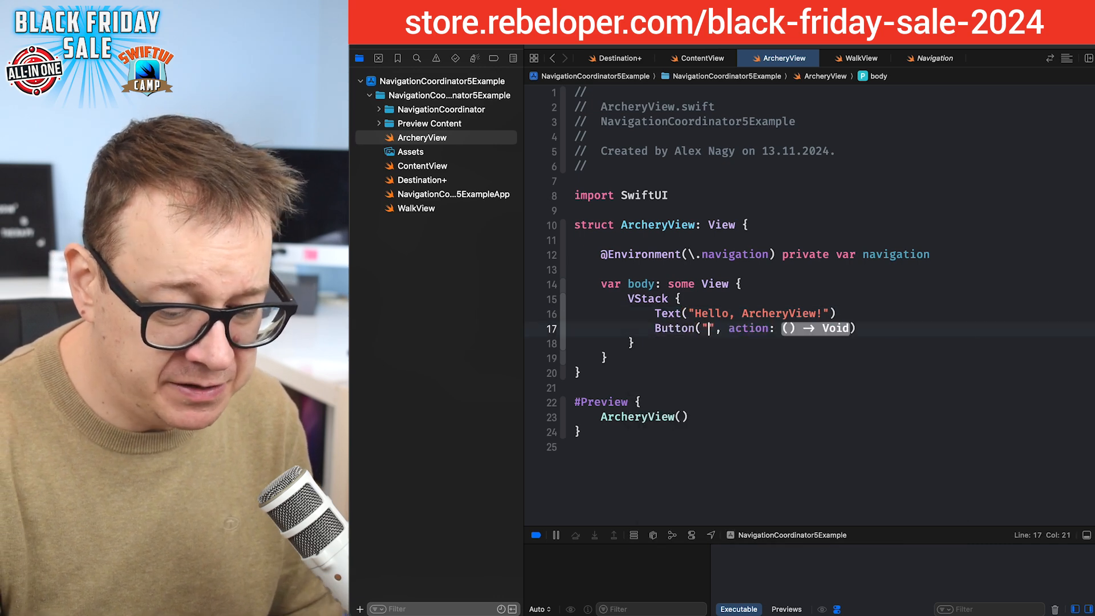
pyautogui.write('Pop')
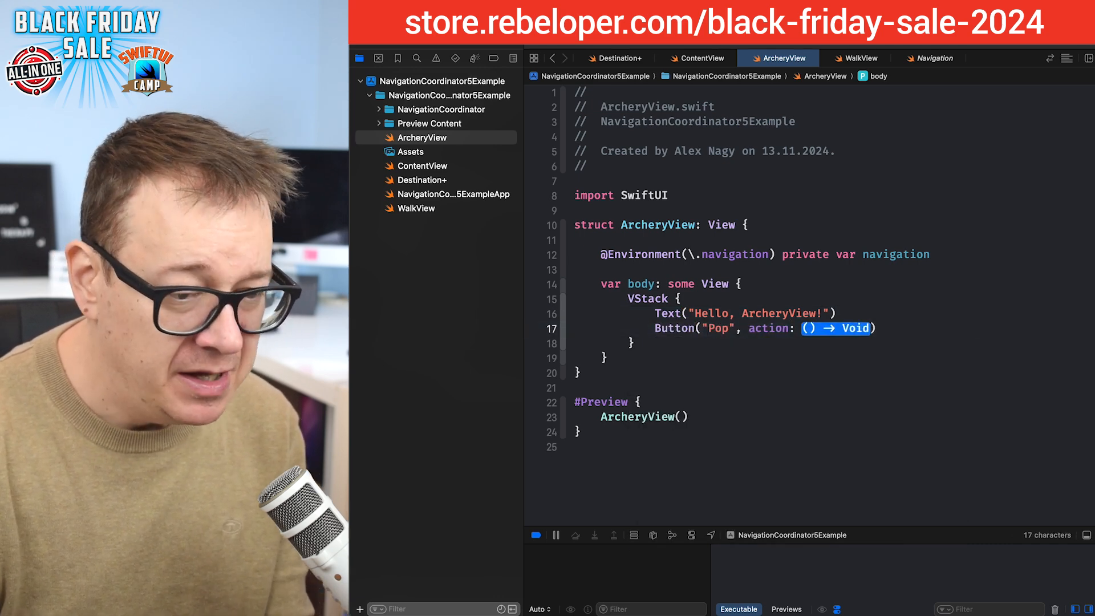
pyautogui.write('navigation.pop(')
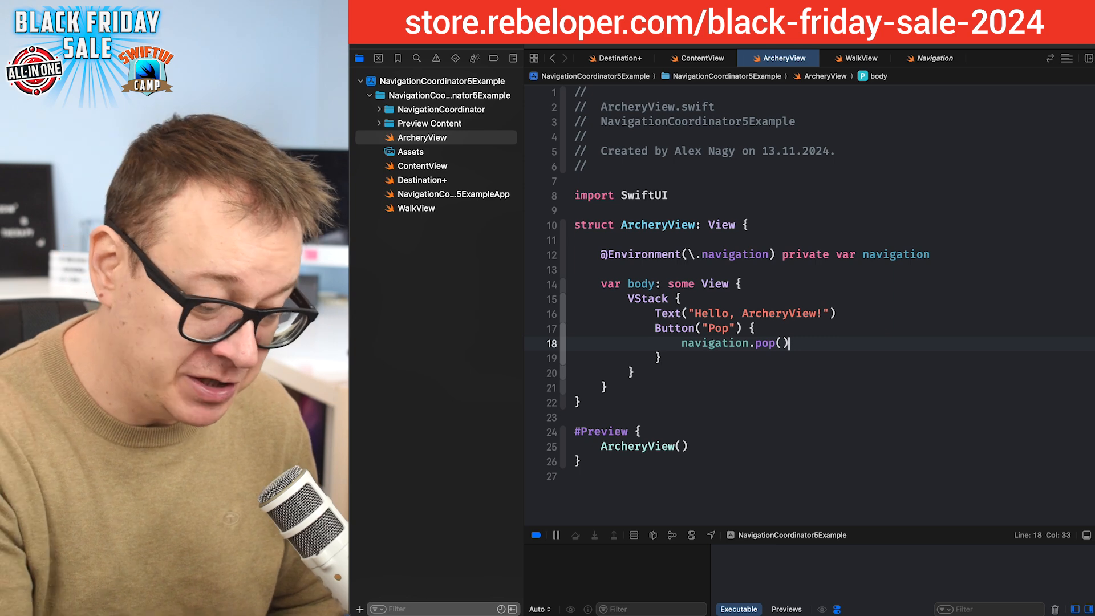
pyautogui.click(575, 535)
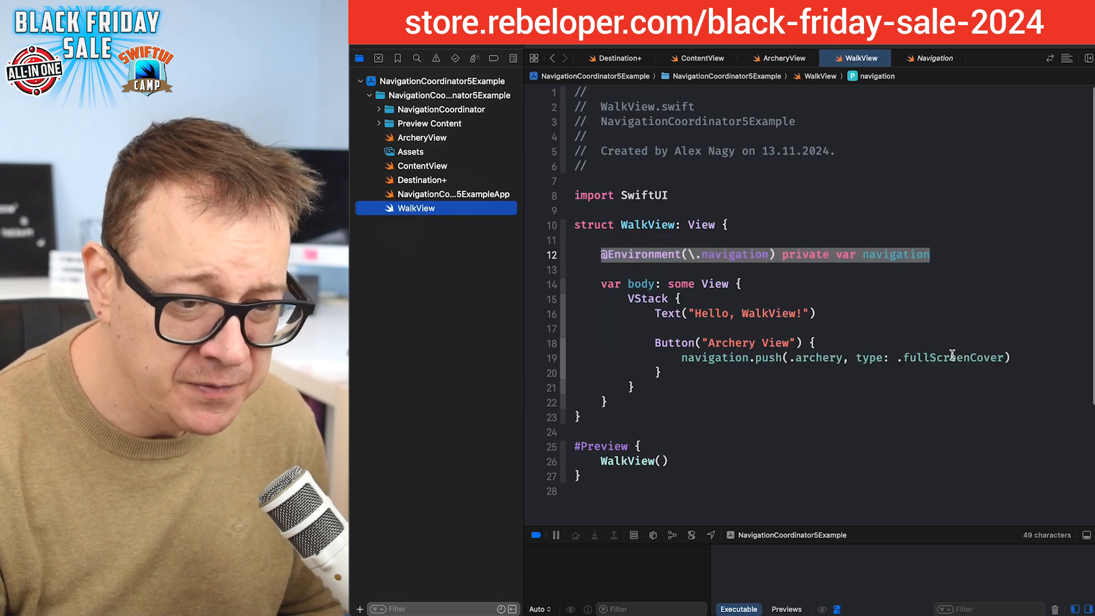
# - Change the push type to .link, then in the running app open ArcheryView and go Back to WalkView
pyautogui.write('link')
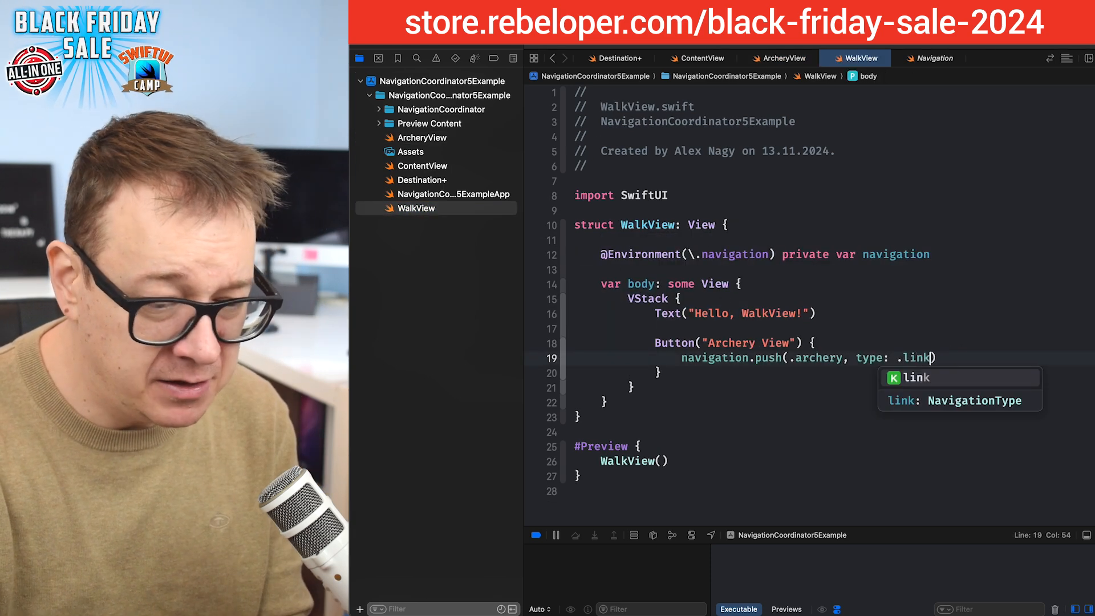
pyautogui.press('return')
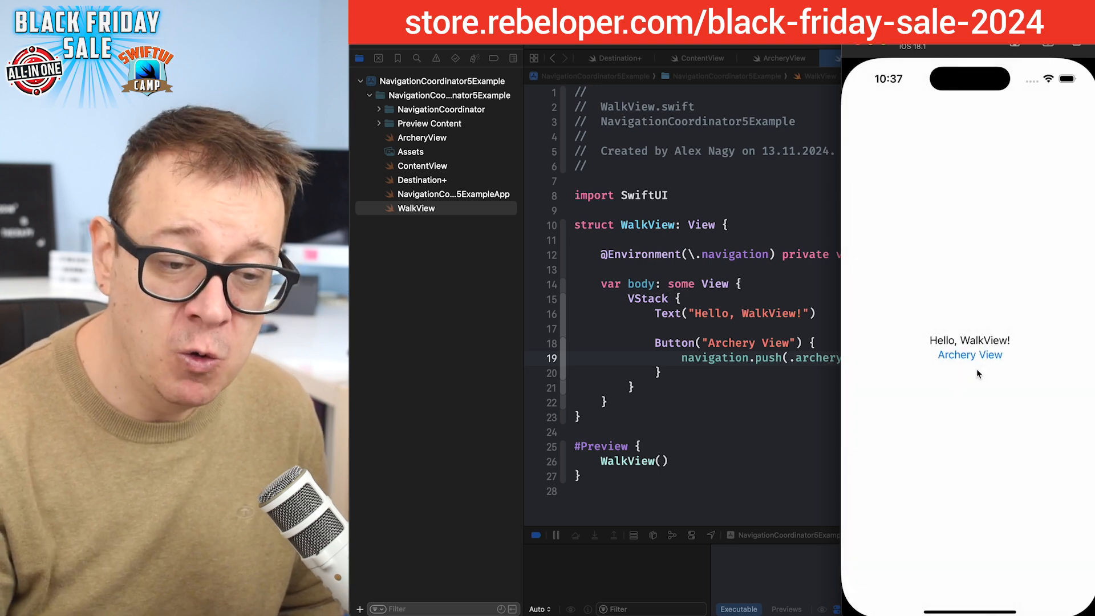
pyautogui.click(969, 355)
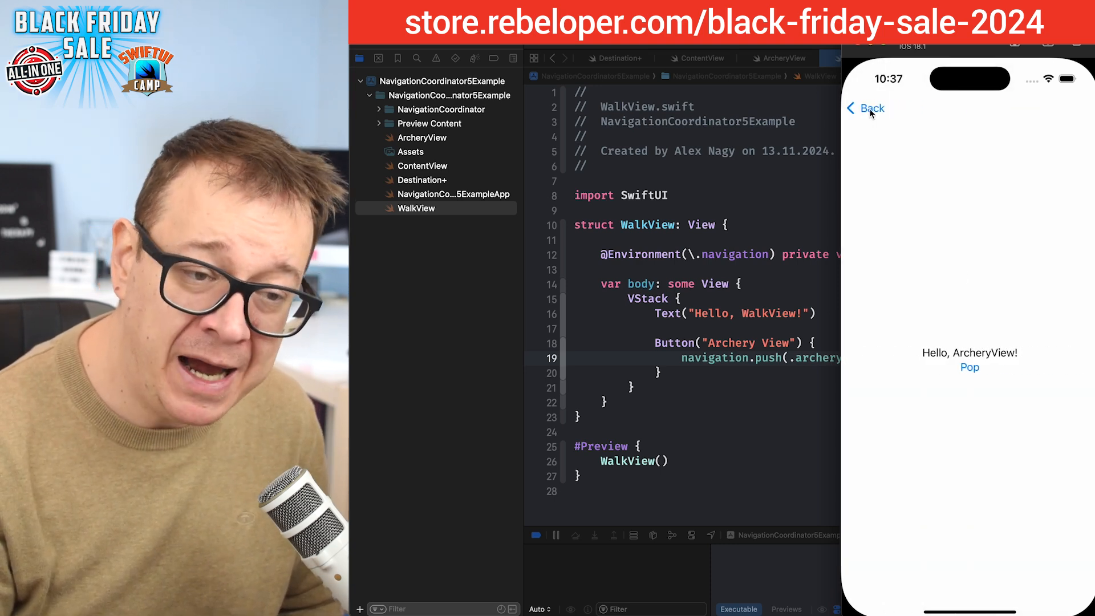
pyautogui.click(866, 108)
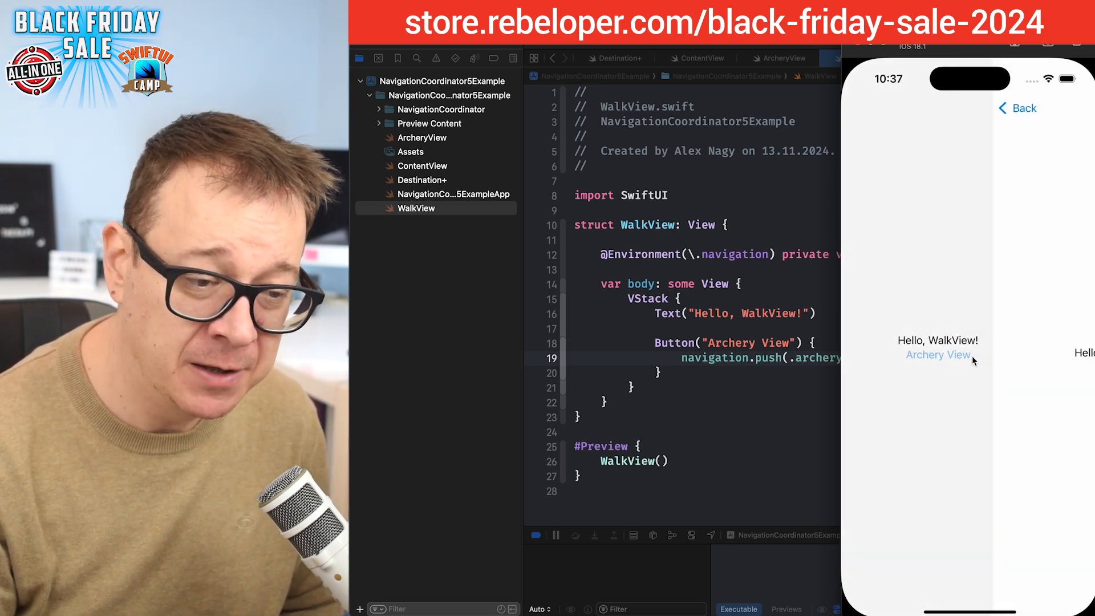